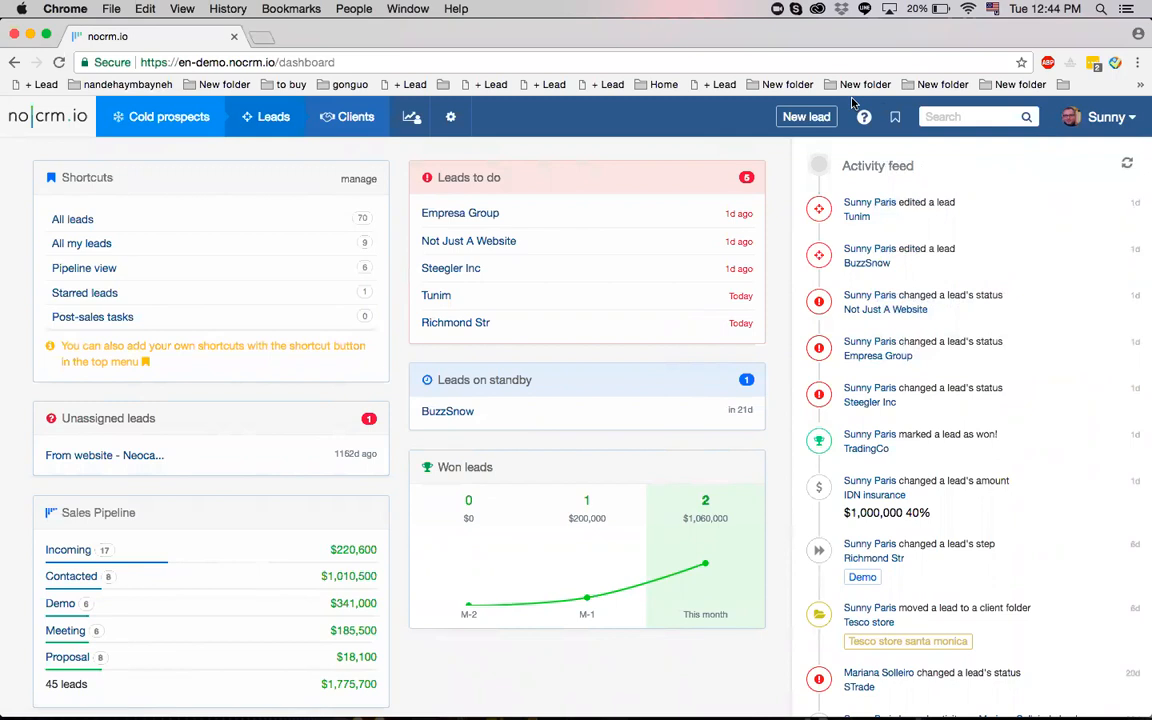
Start a new lead and view the pipeline step choices twice without changing them.
click(806, 116)
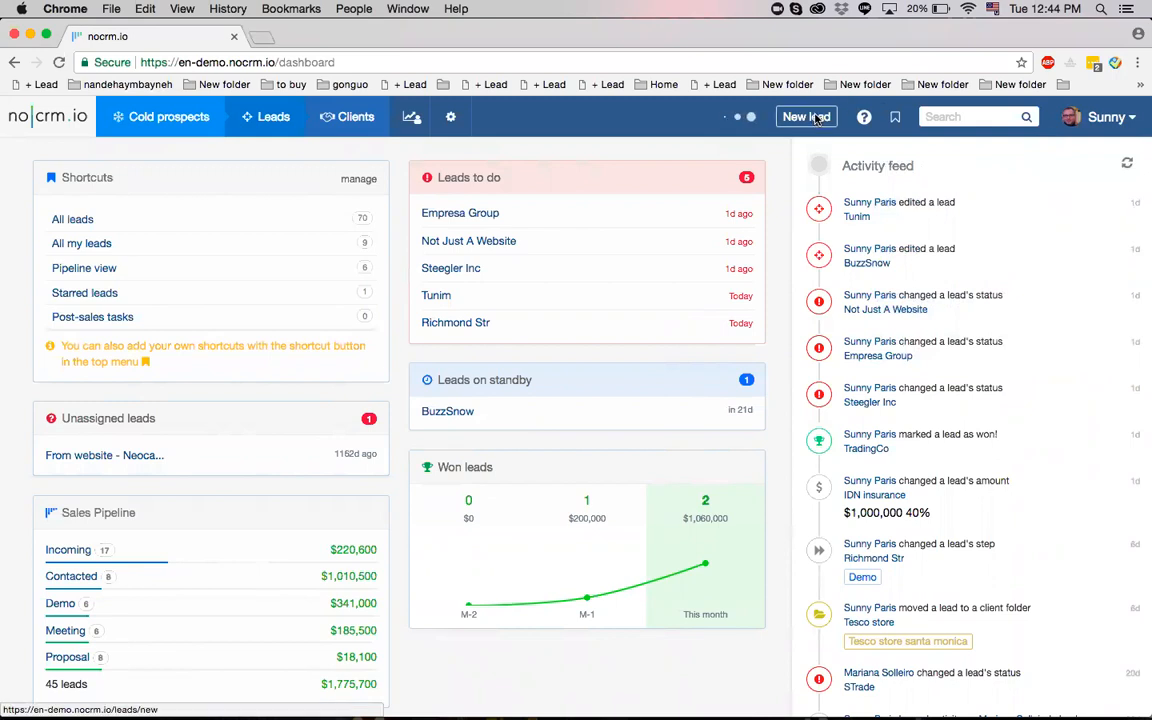
click(806, 116)
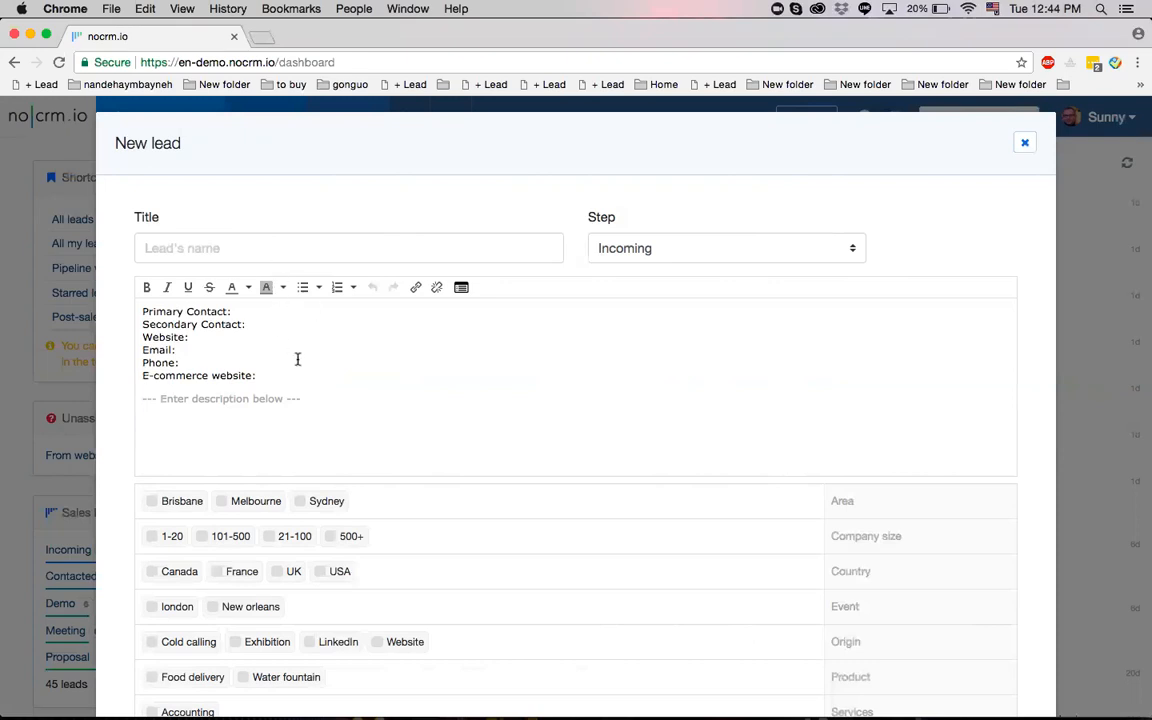
click(724, 248)
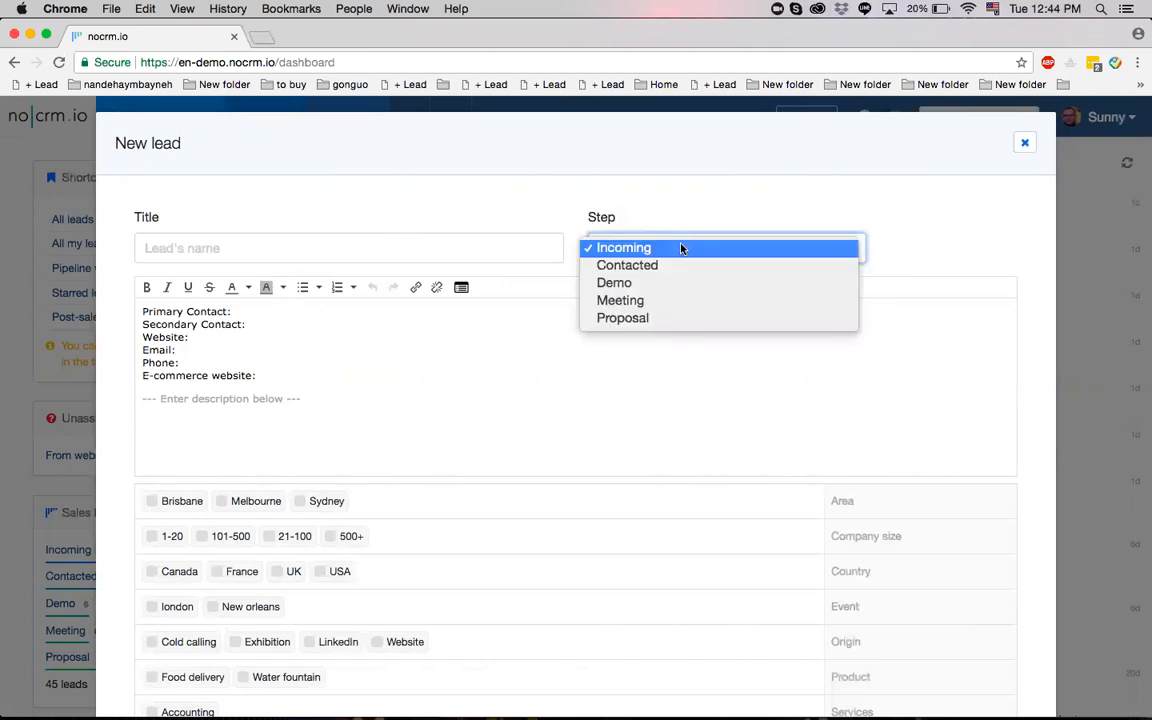
click(625, 247)
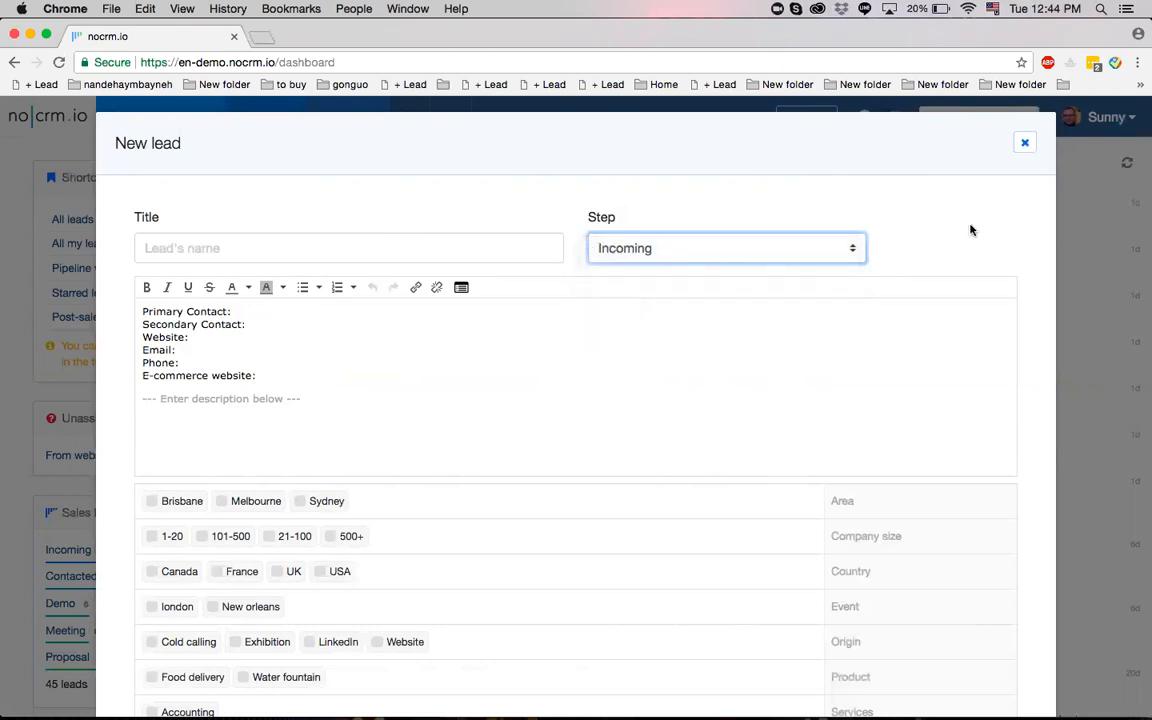
scroll(down, 3)
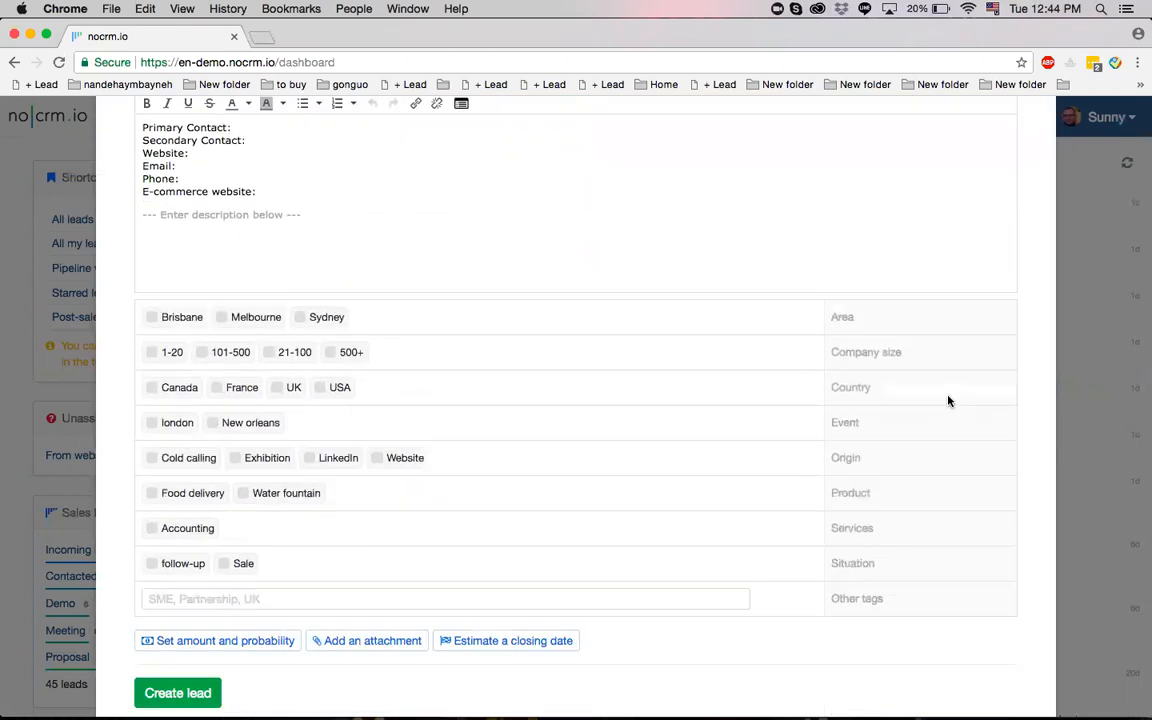
mouse_move(234, 640)
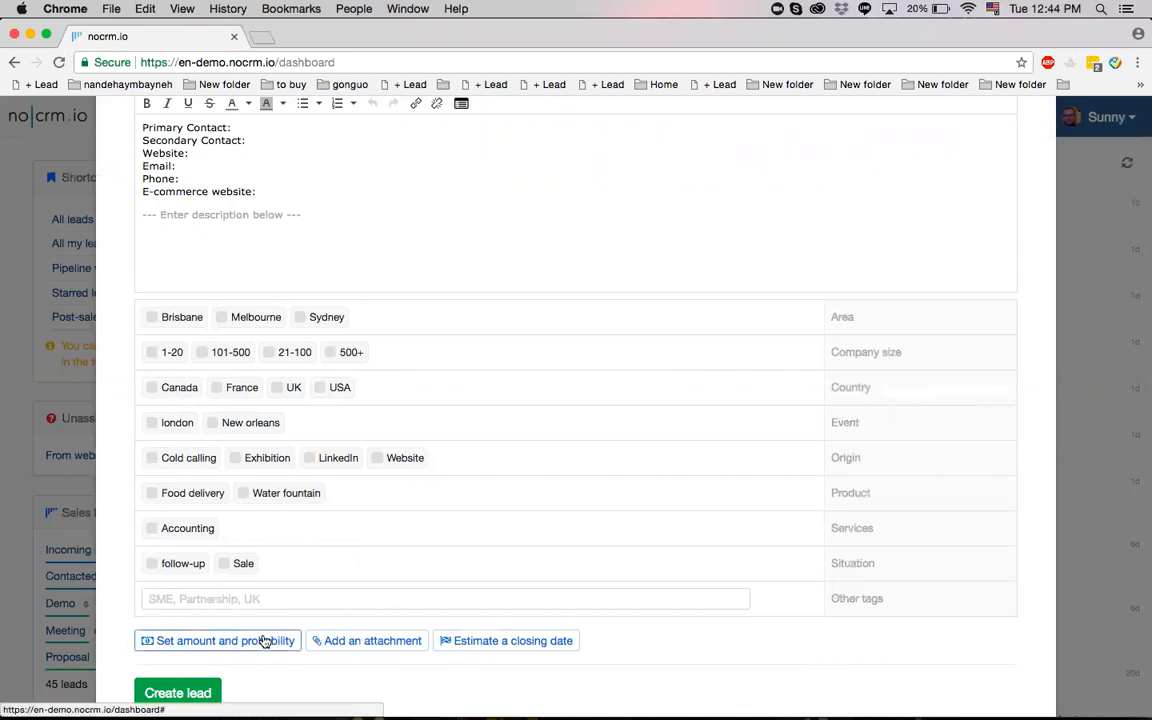
mouse_move(352, 646)
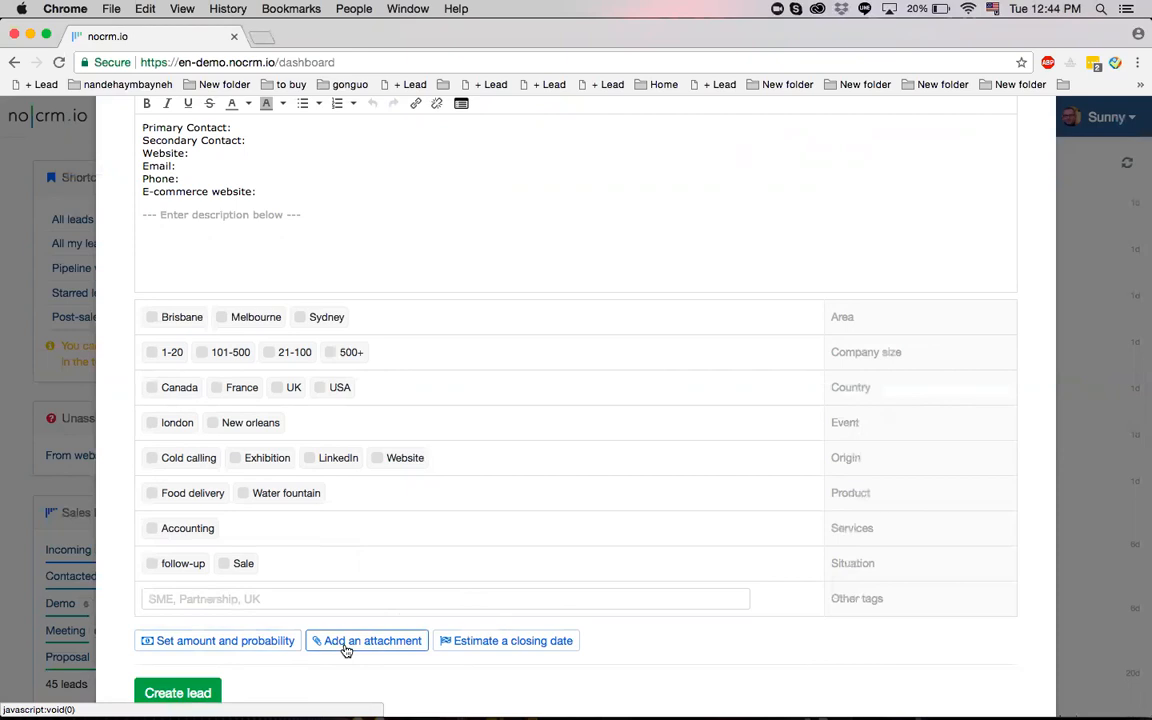
mouse_move(448, 649)
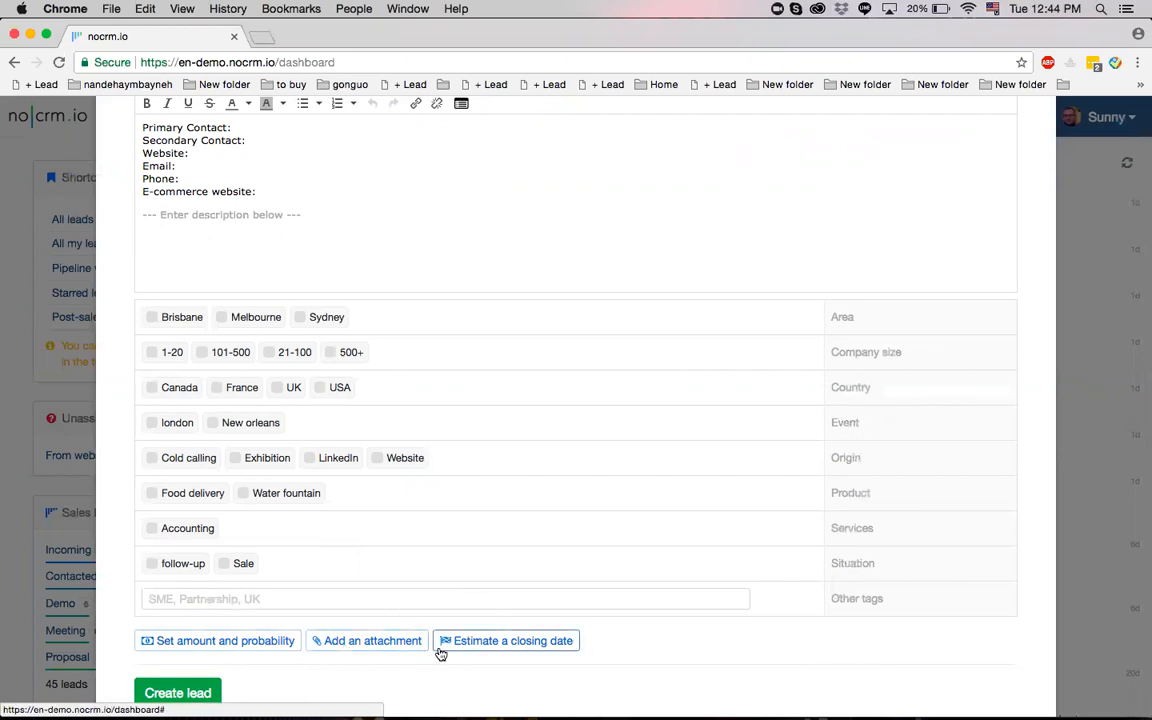
mouse_move(818, 635)
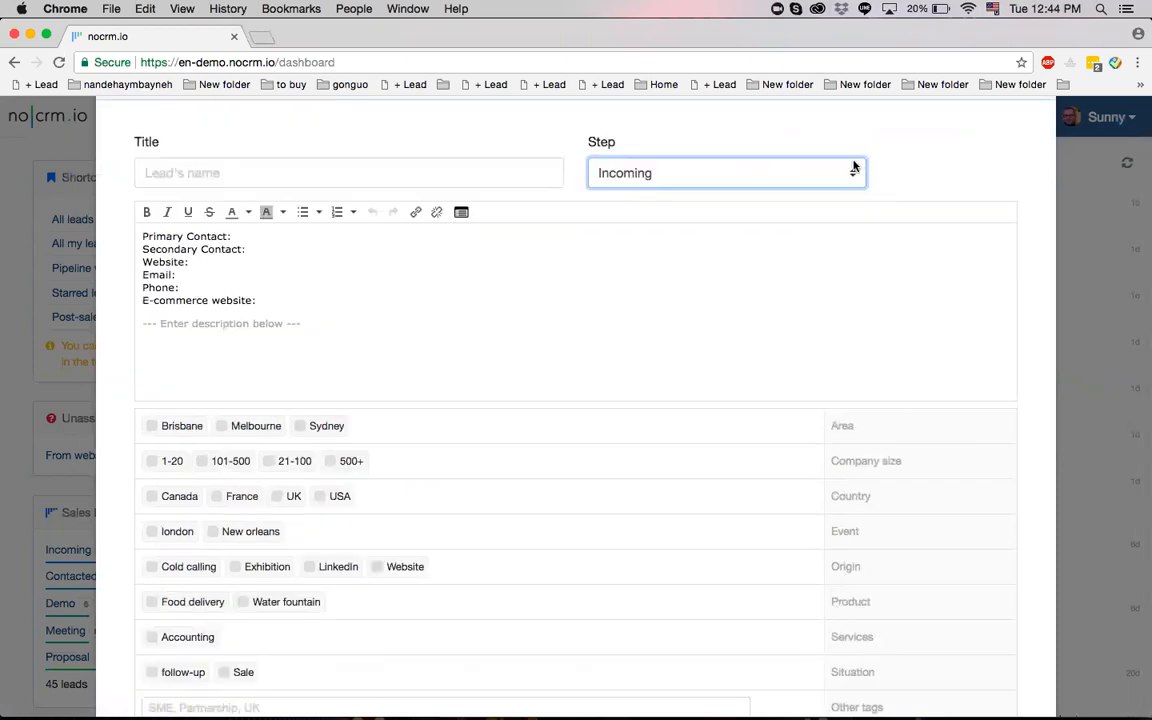
mouse_move(853, 172)
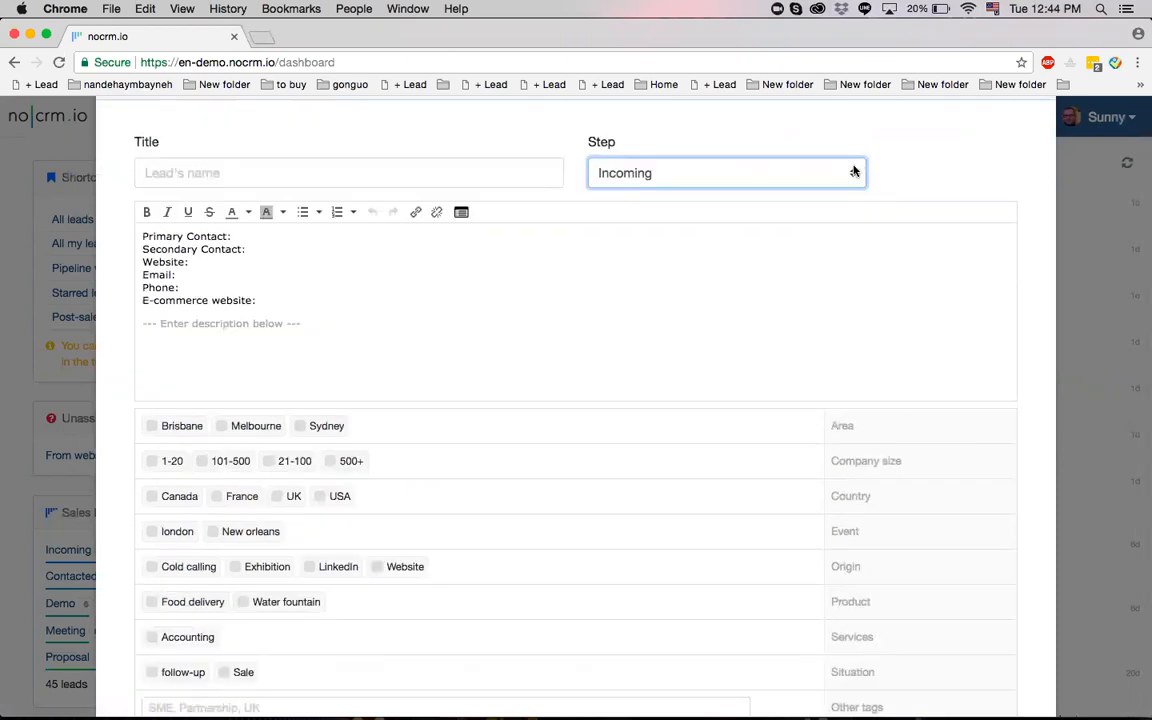
click(726, 172)
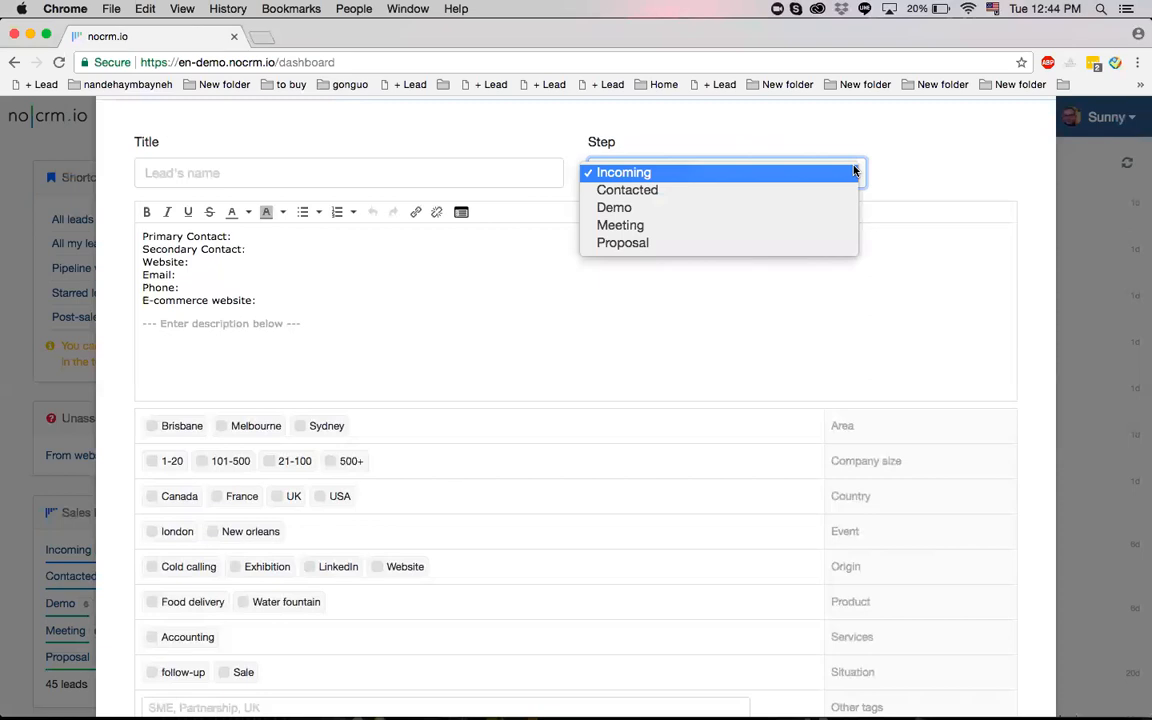
click(623, 172)
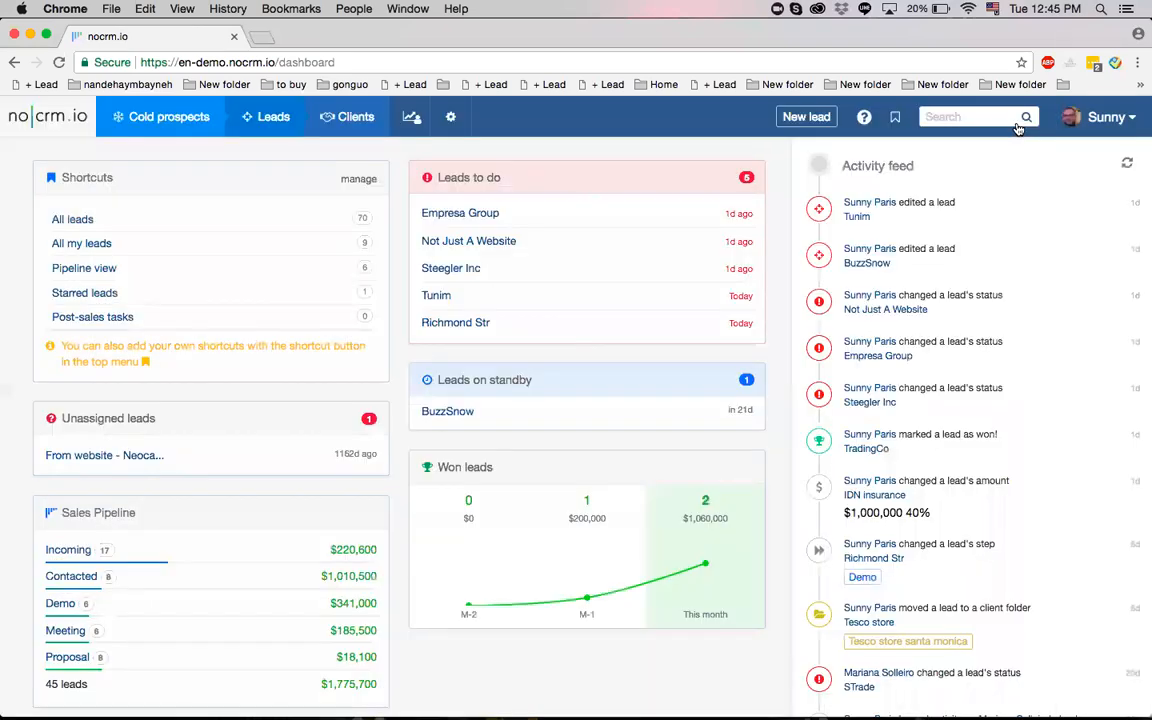
Open the admin panel and request the Default fields settings page.
click(449, 116)
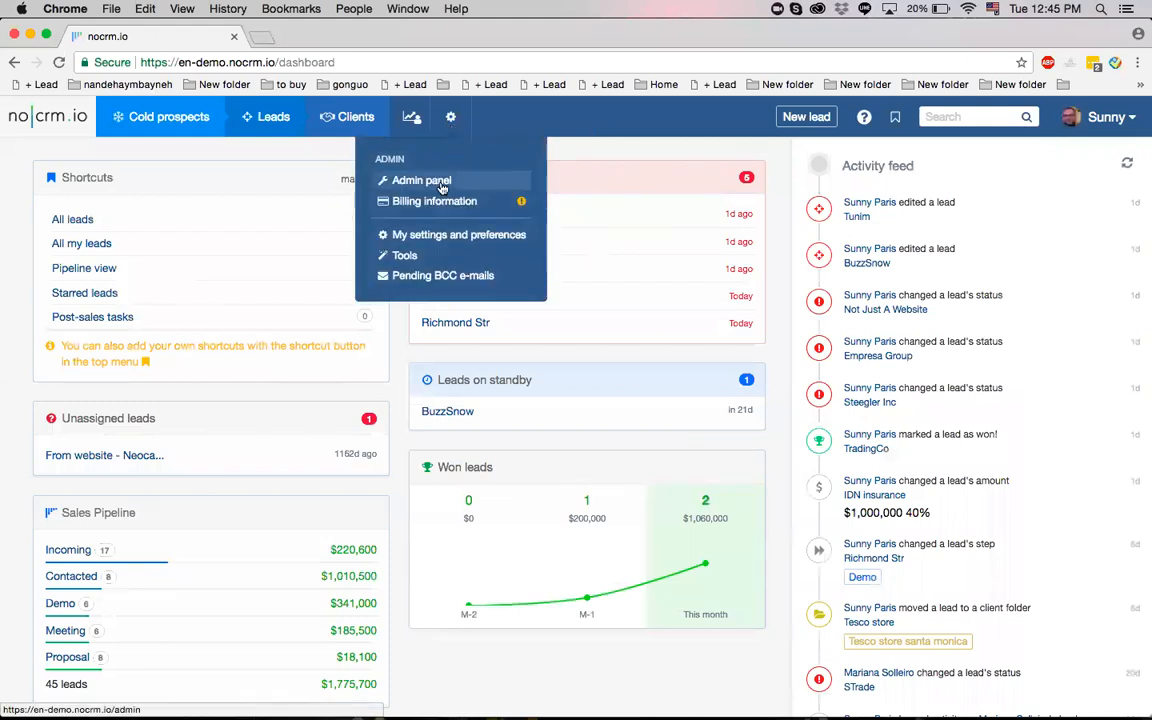
click(421, 180)
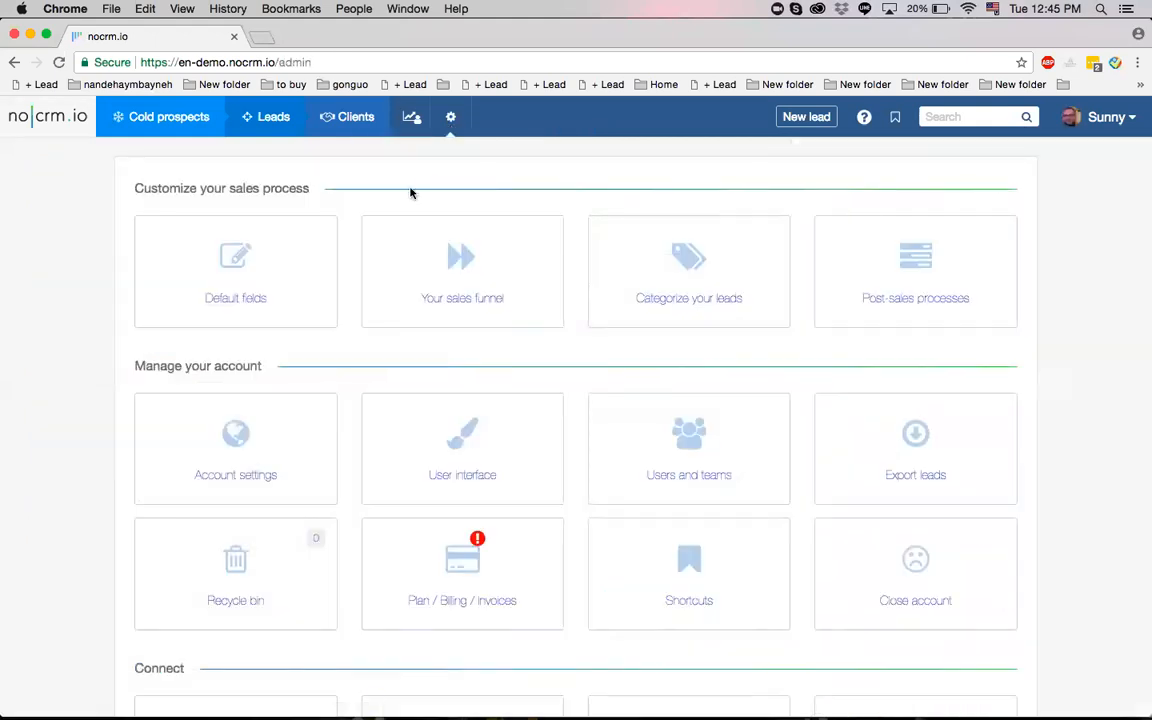
mouse_move(267, 262)
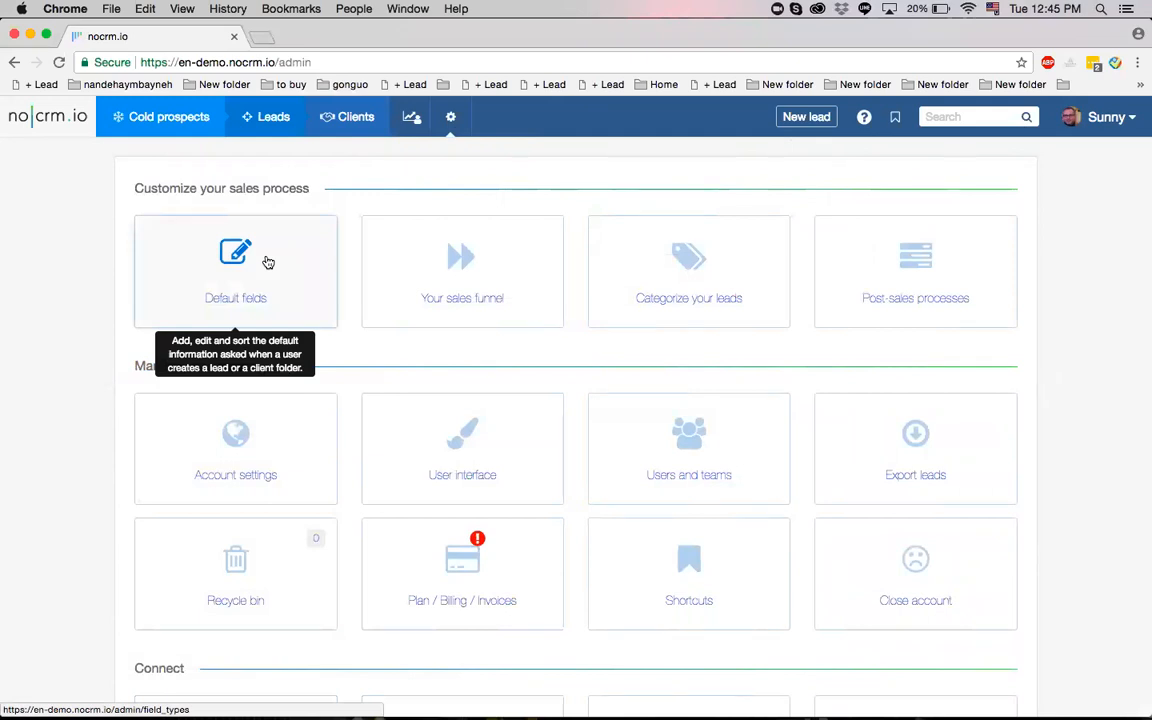
click(235, 270)
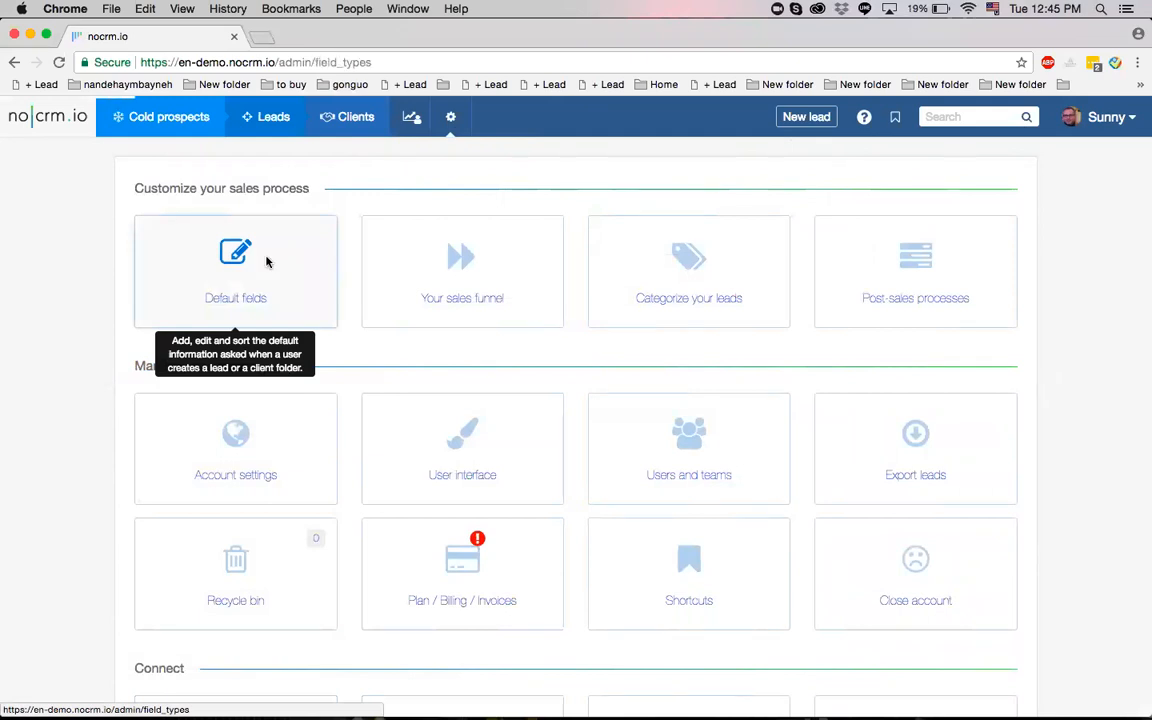
On Fields administration, add a lead field named Address with type Address and save.
click(235, 270)
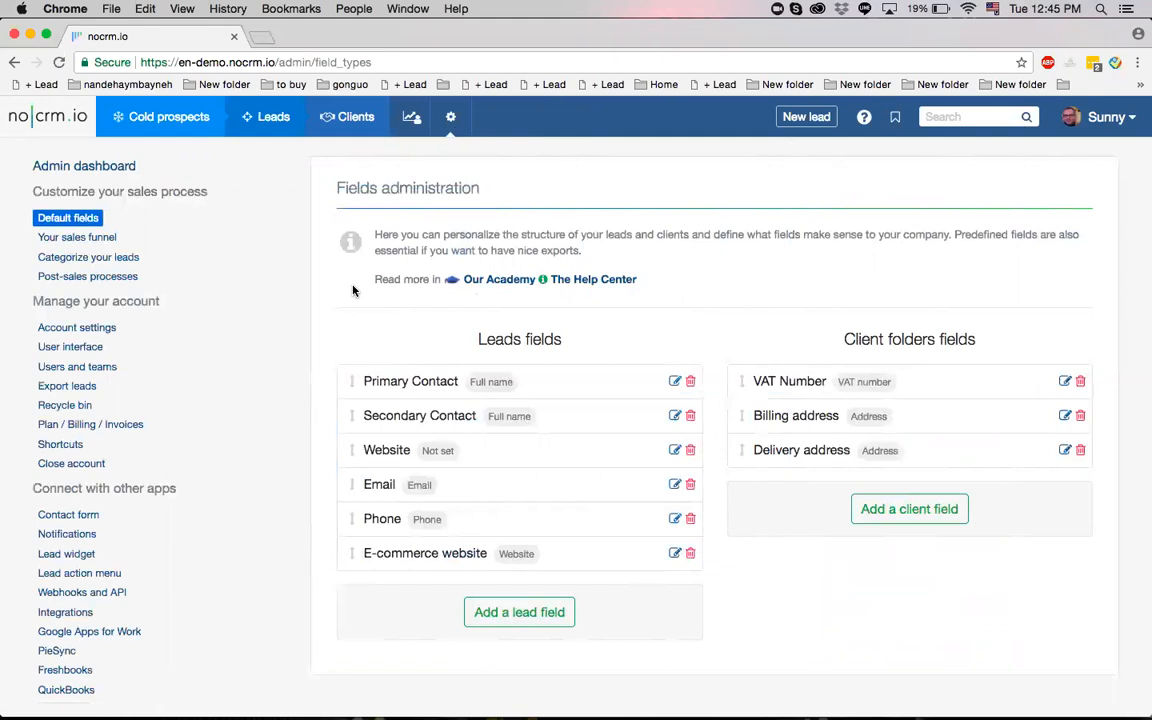
mouse_move(394, 338)
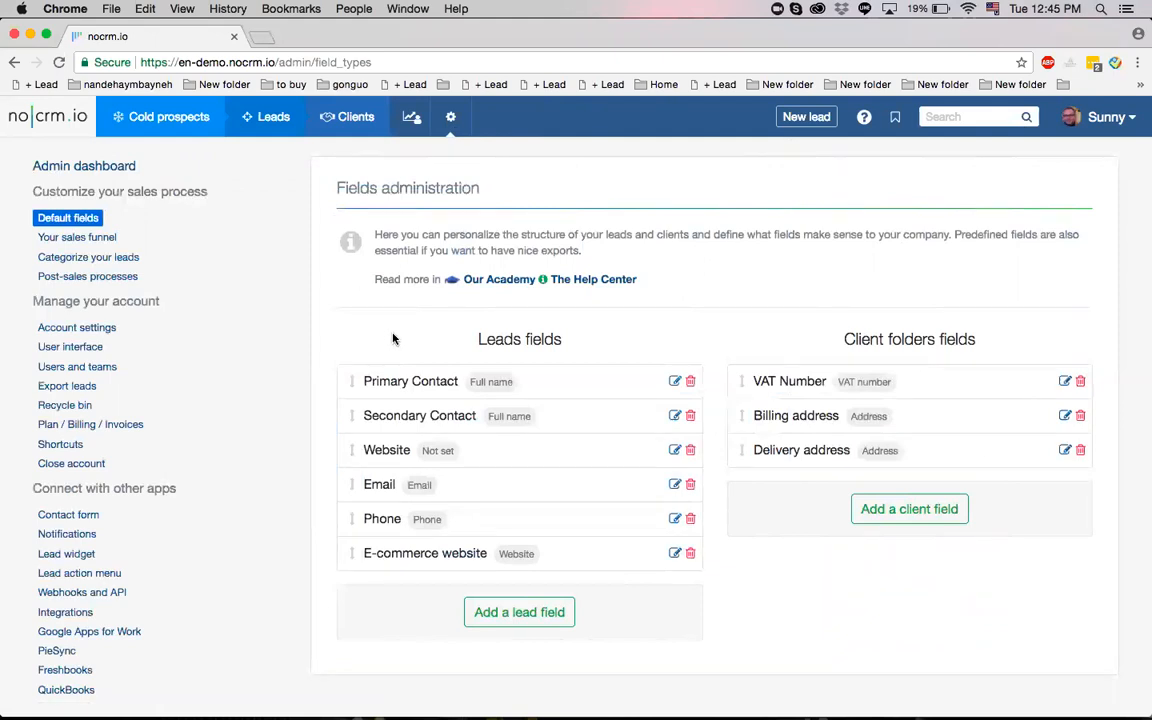
click(519, 612)
text(Address)
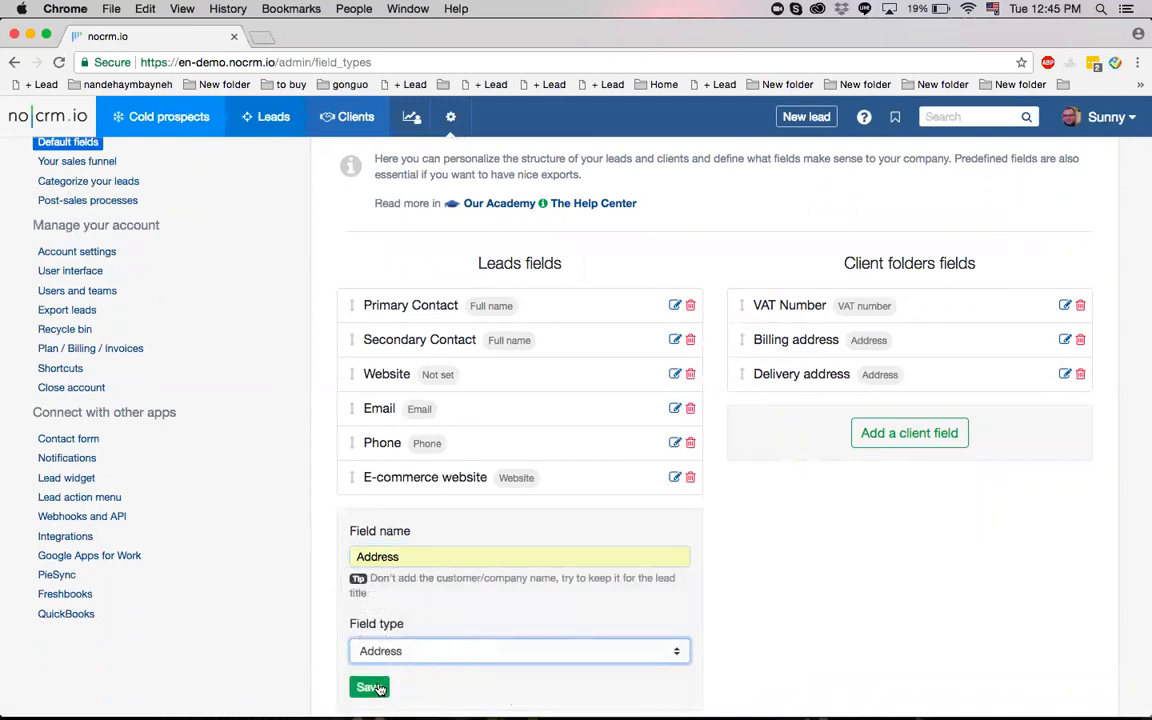
click(368, 687)
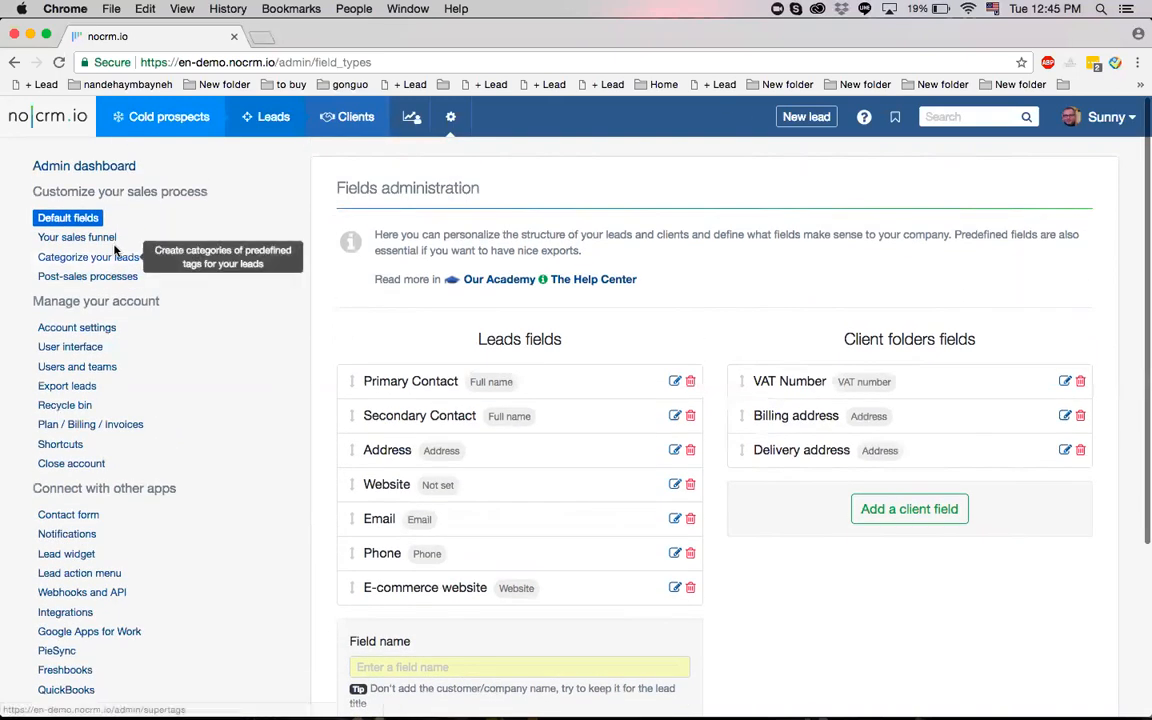
Open Your sales funnel from the sidebar to list the Premium pipeline steps.
click(77, 237)
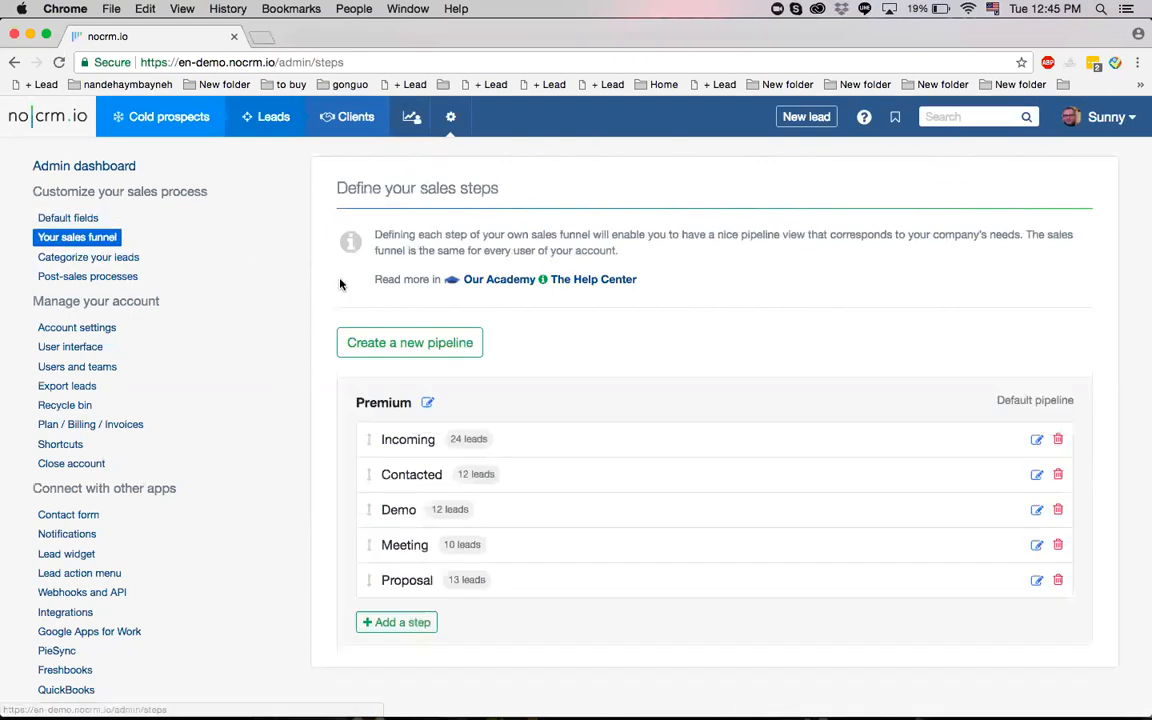
mouse_move(412, 279)
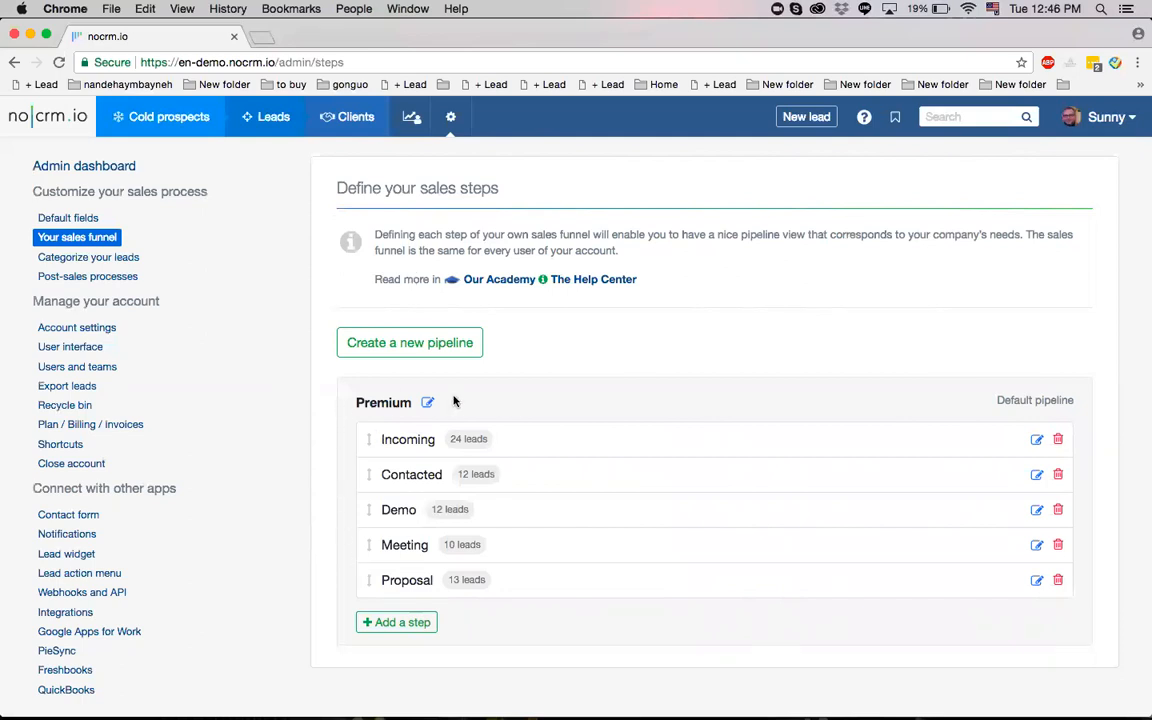
mouse_move(500, 417)
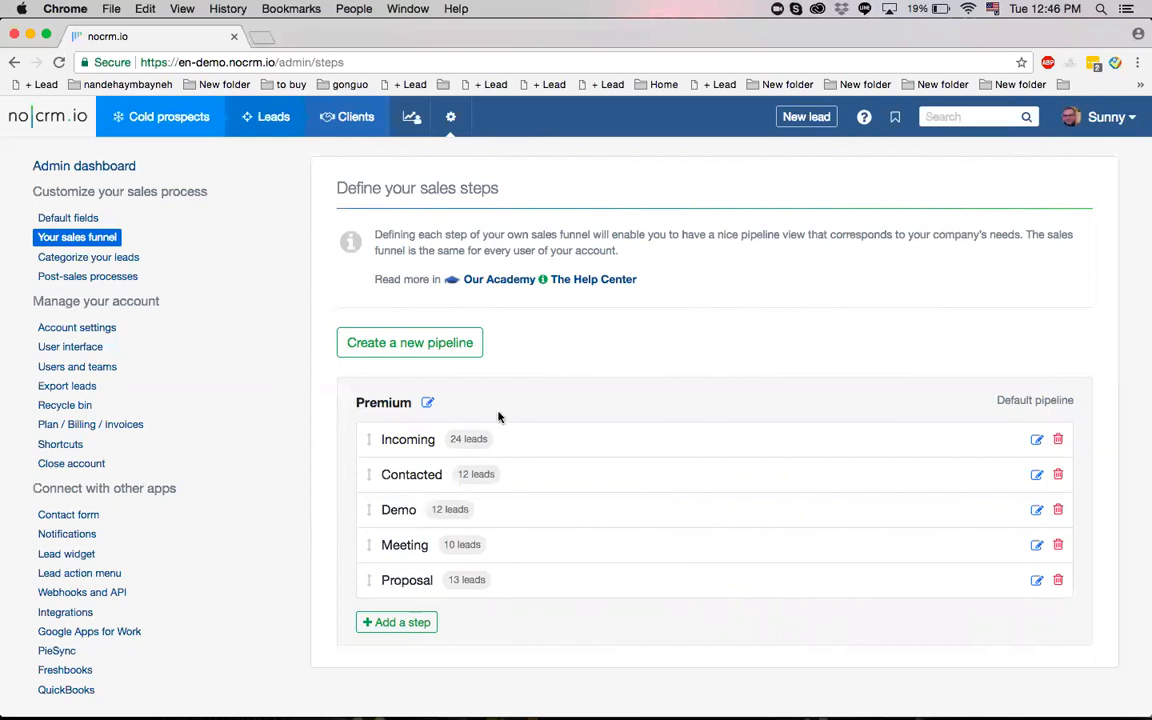
mouse_move(545, 553)
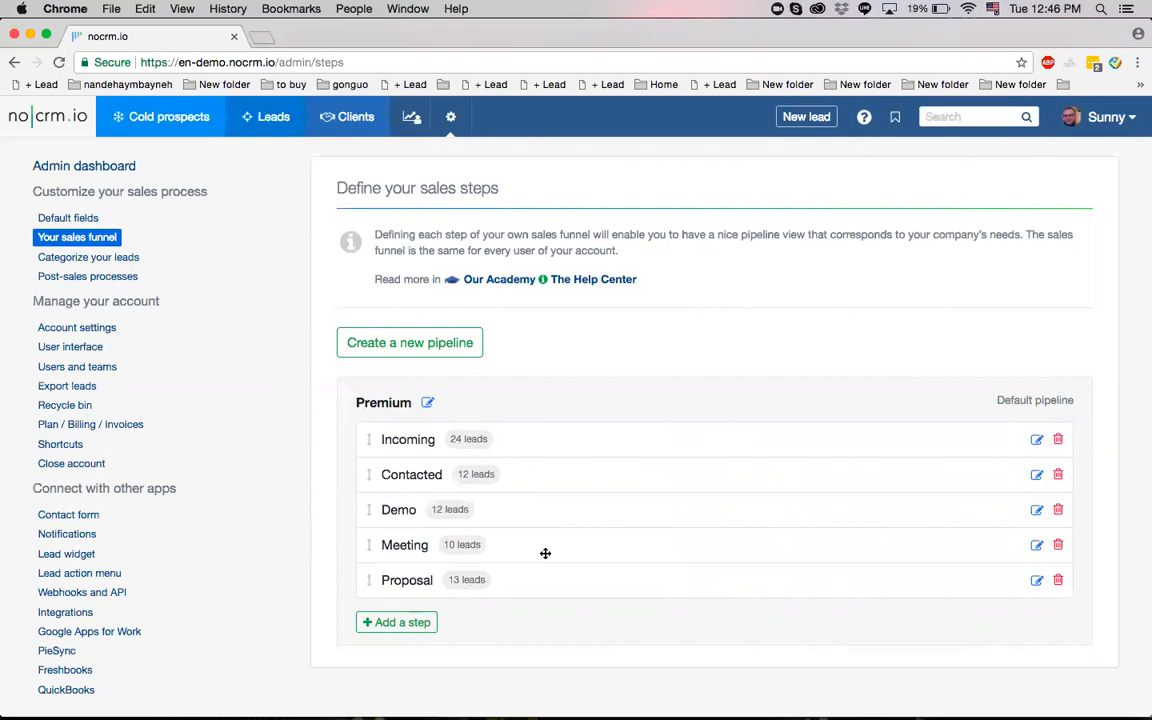
Create a new pipeline named Basic and save it.
scroll(down, 3)
text(Bas)
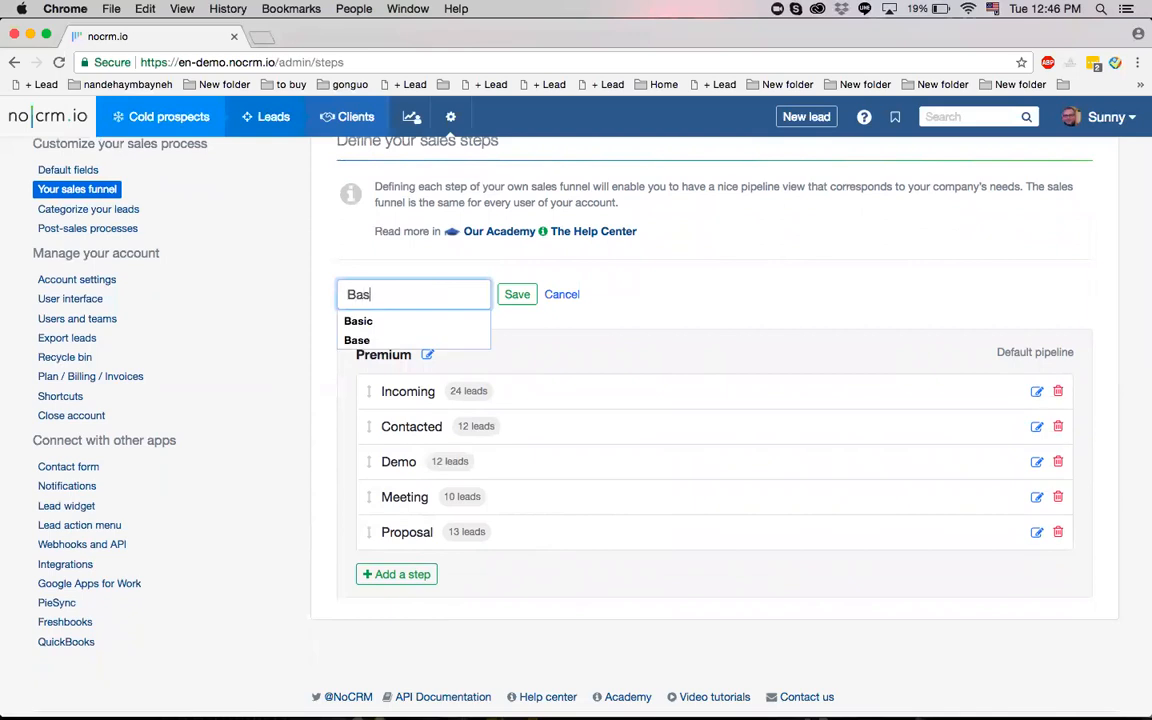
click(516, 294)
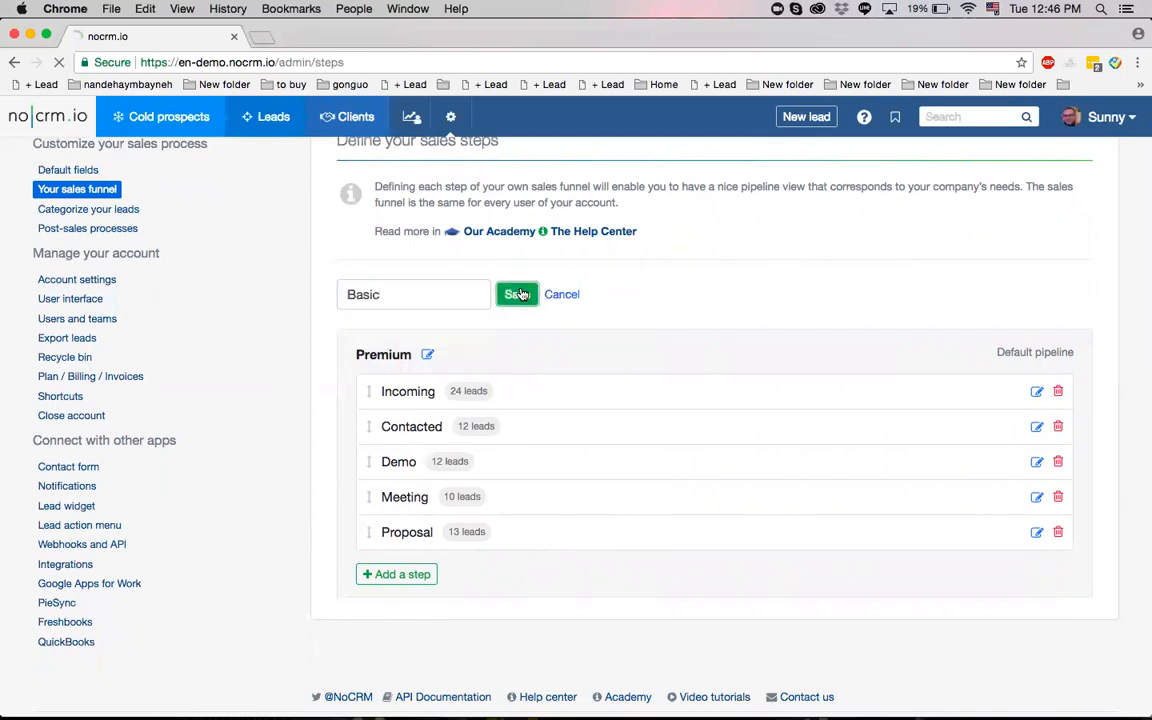
click(516, 294)
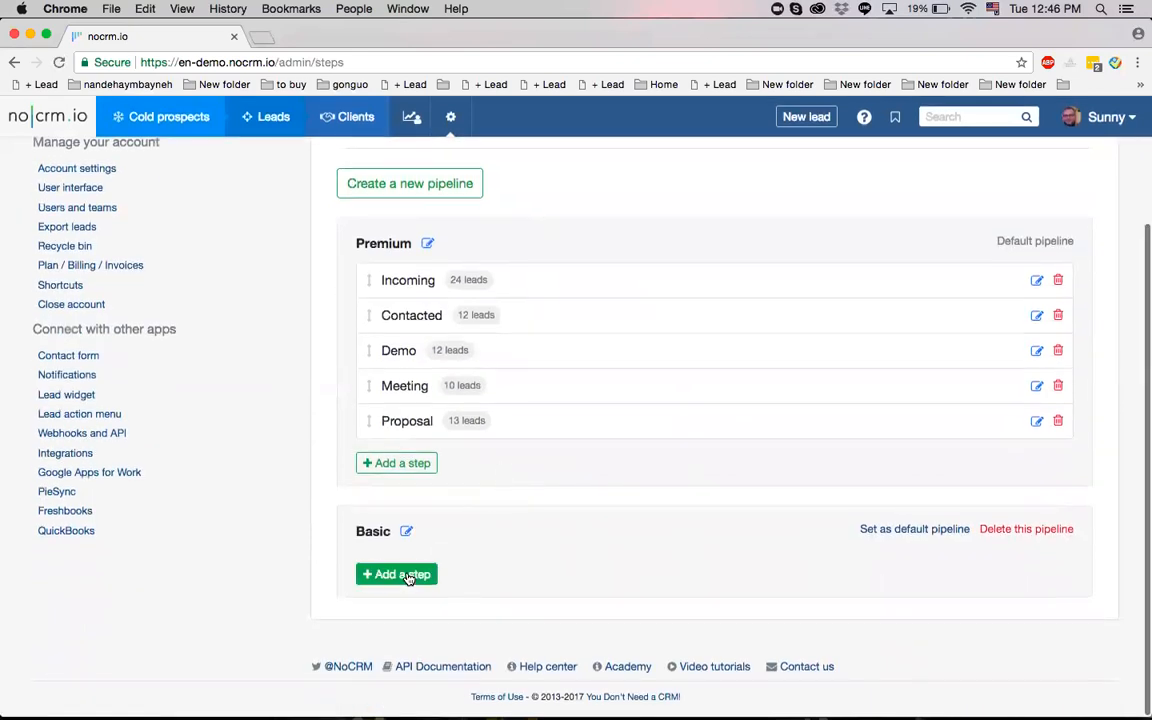
Add an Incoming step to the Basic pipeline and save it.
text(In)
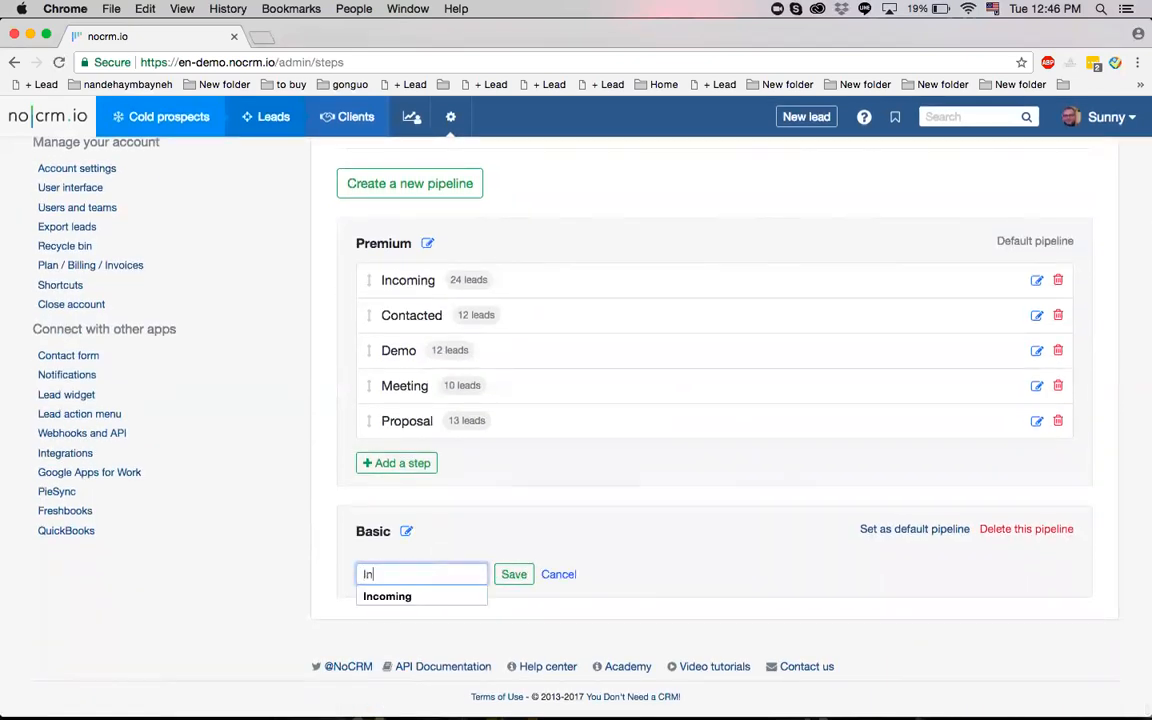
click(513, 574)
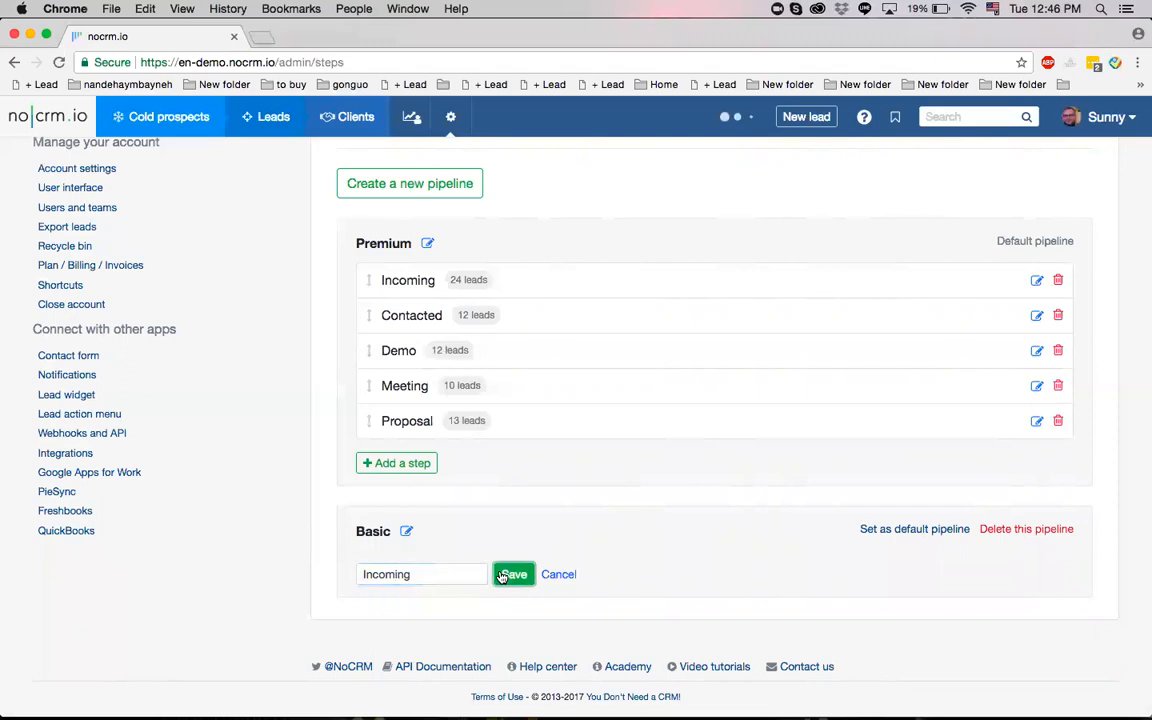
click(513, 574)
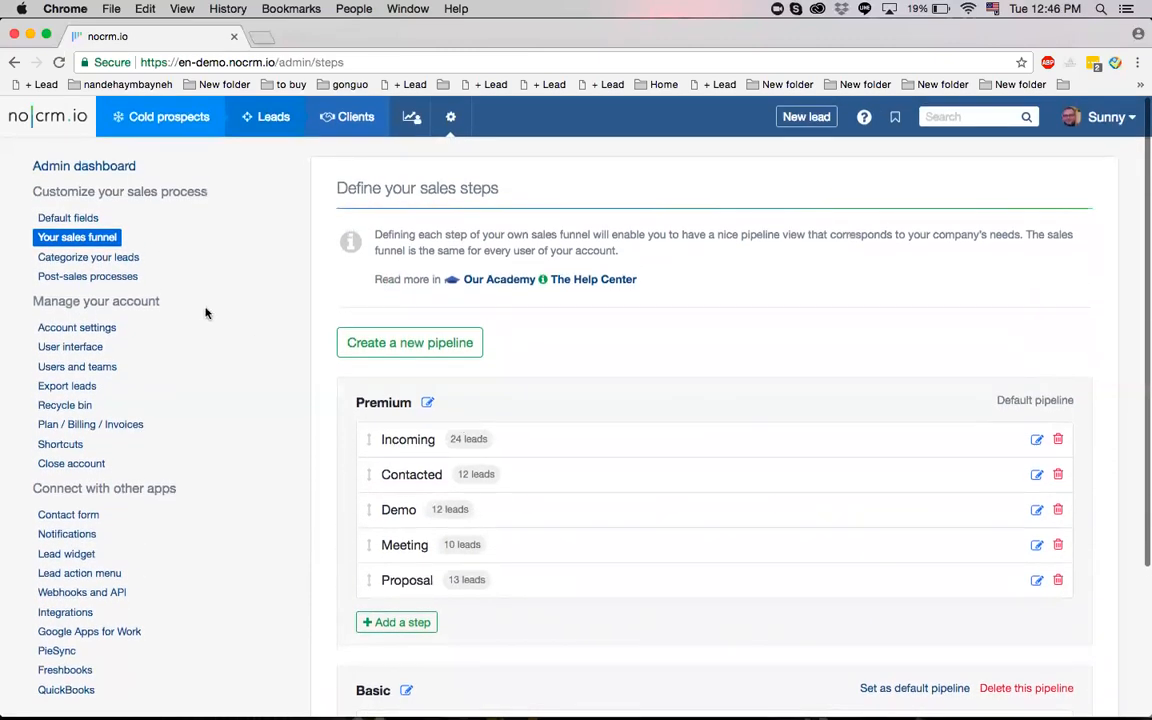
mouse_move(88, 257)
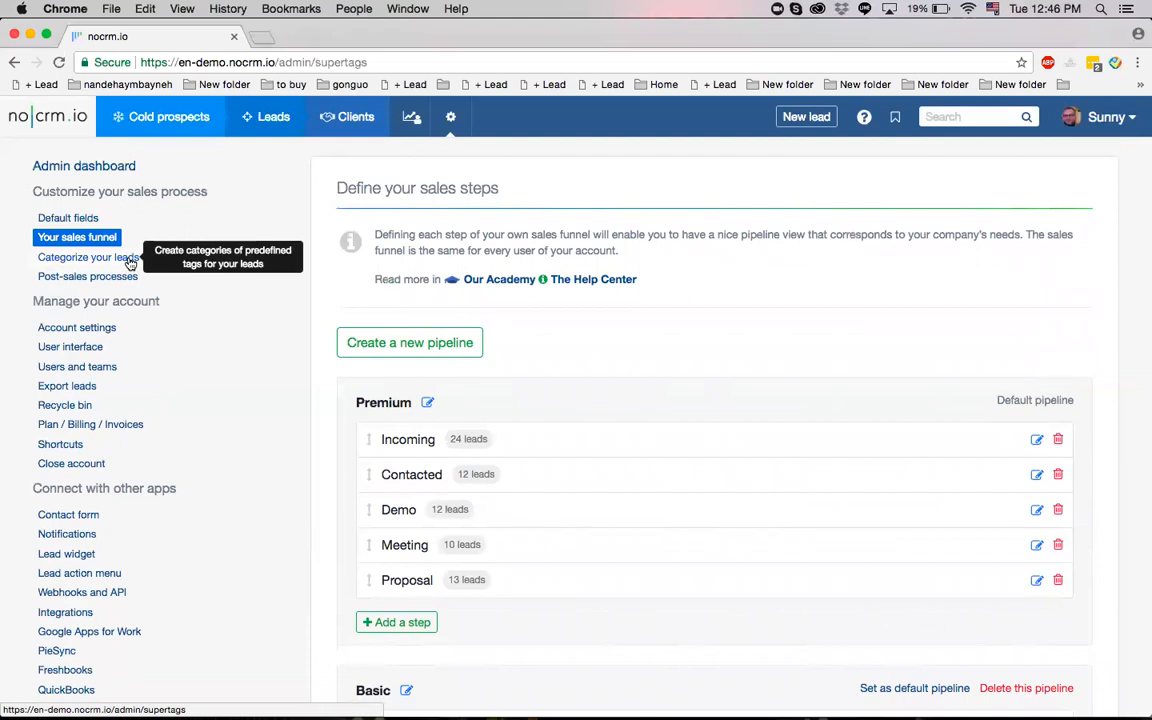
click(88, 257)
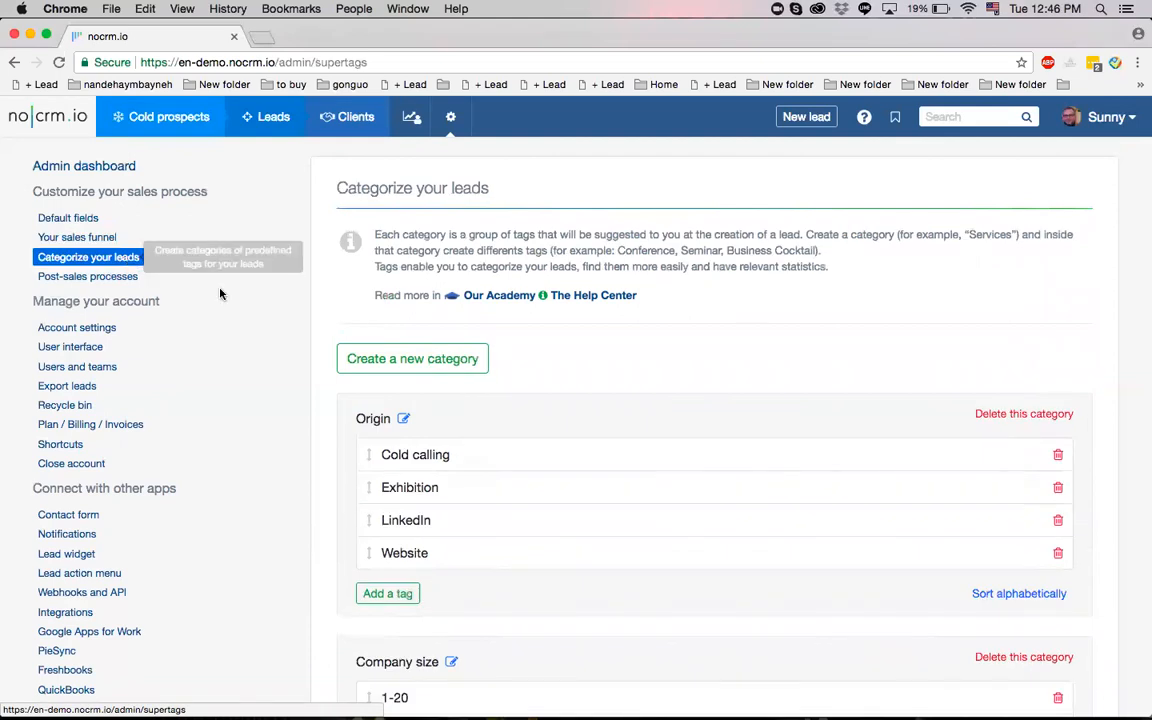
mouse_move(282, 348)
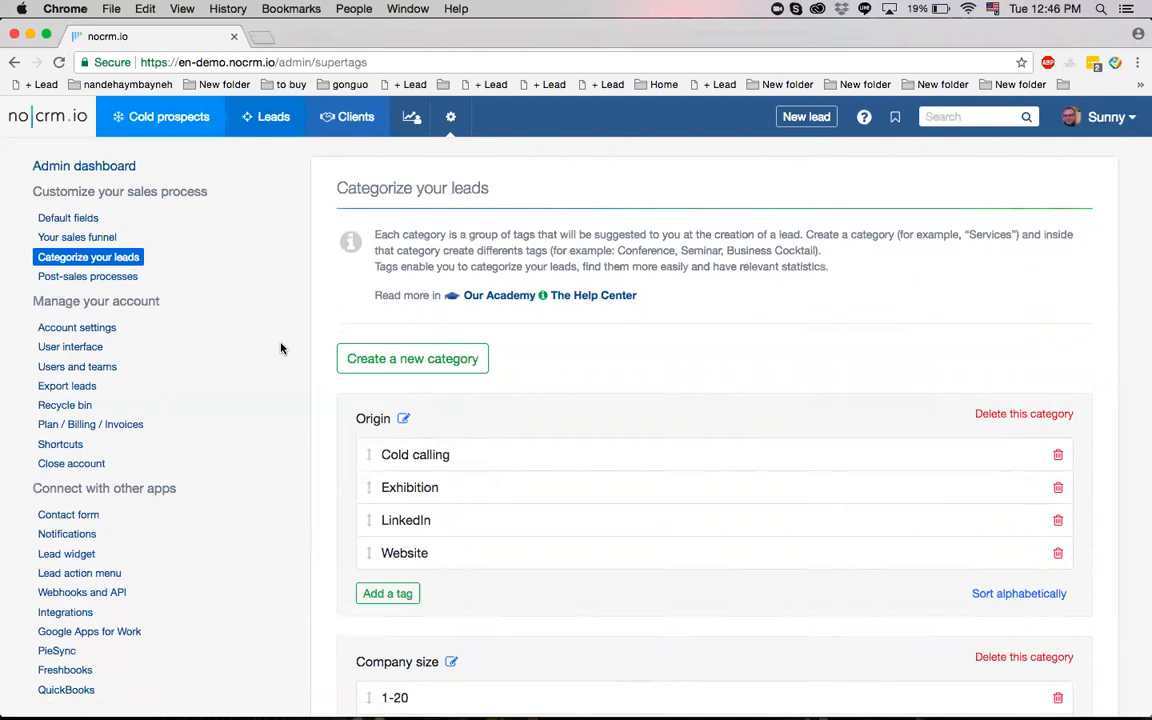
scroll(down, 3)
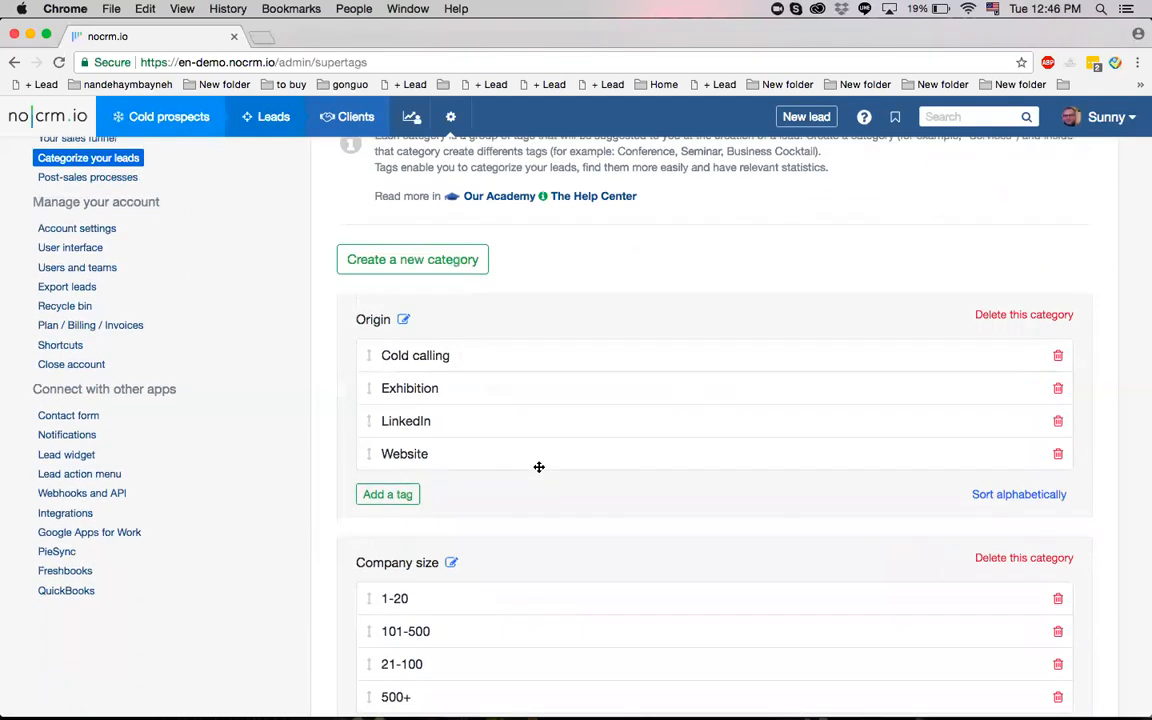
scroll(down, 3)
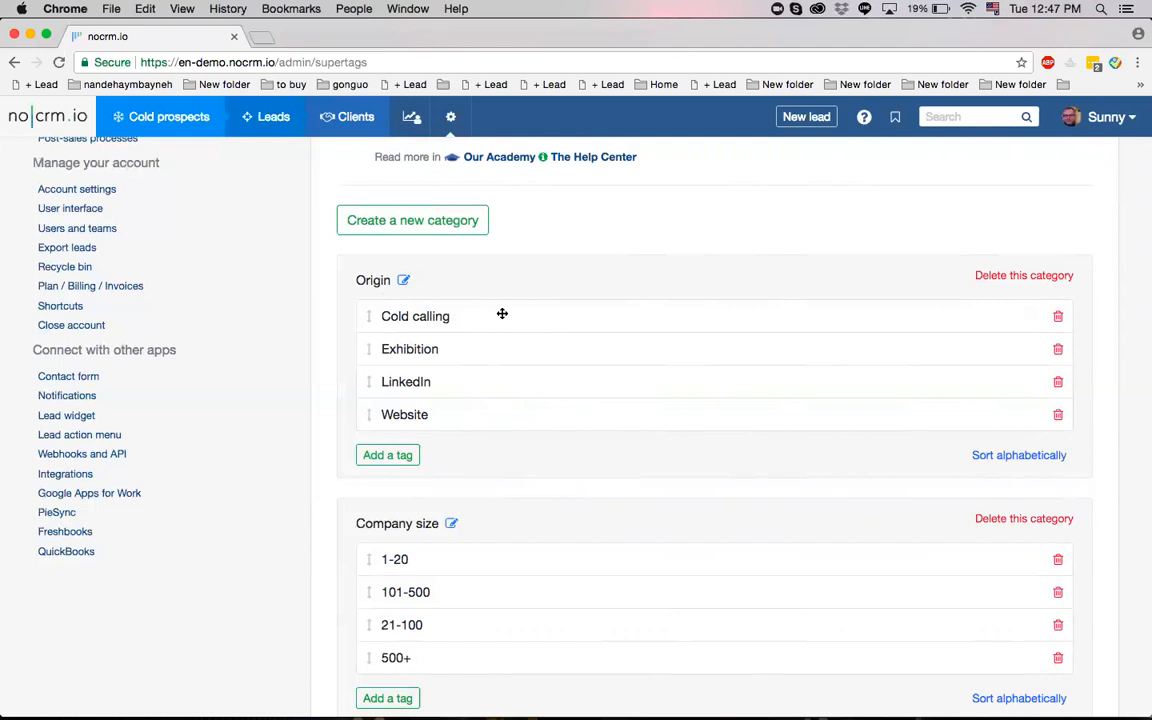
scroll(down, 3)
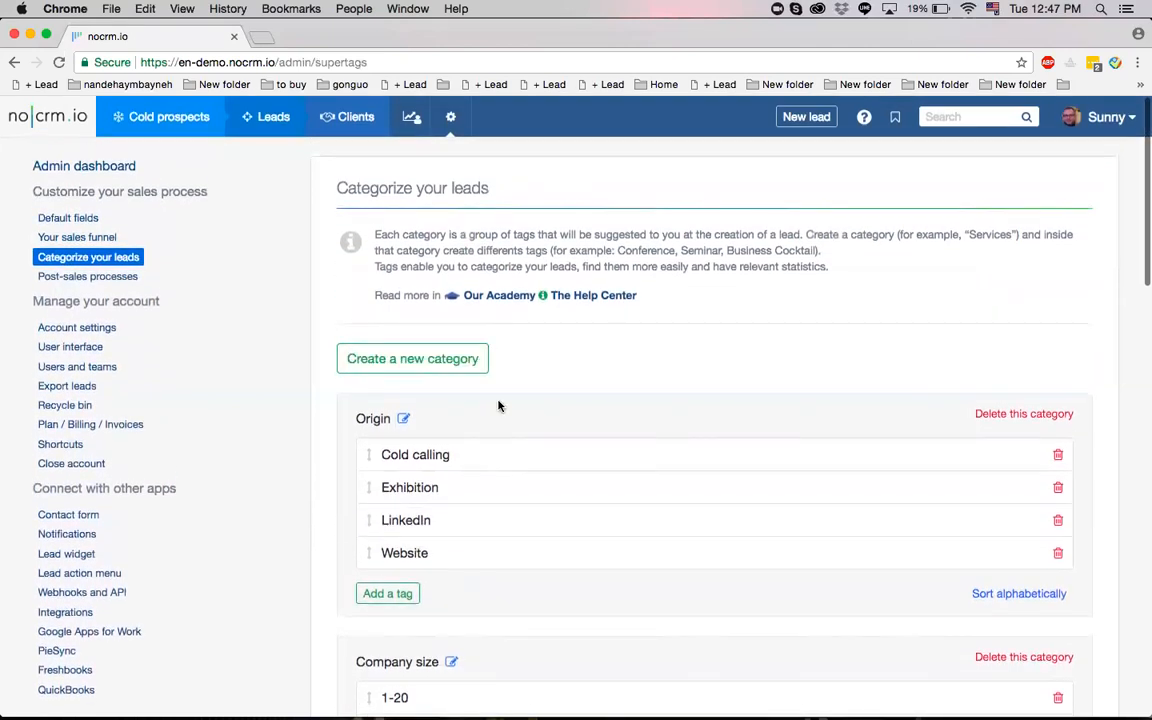
mouse_move(100, 328)
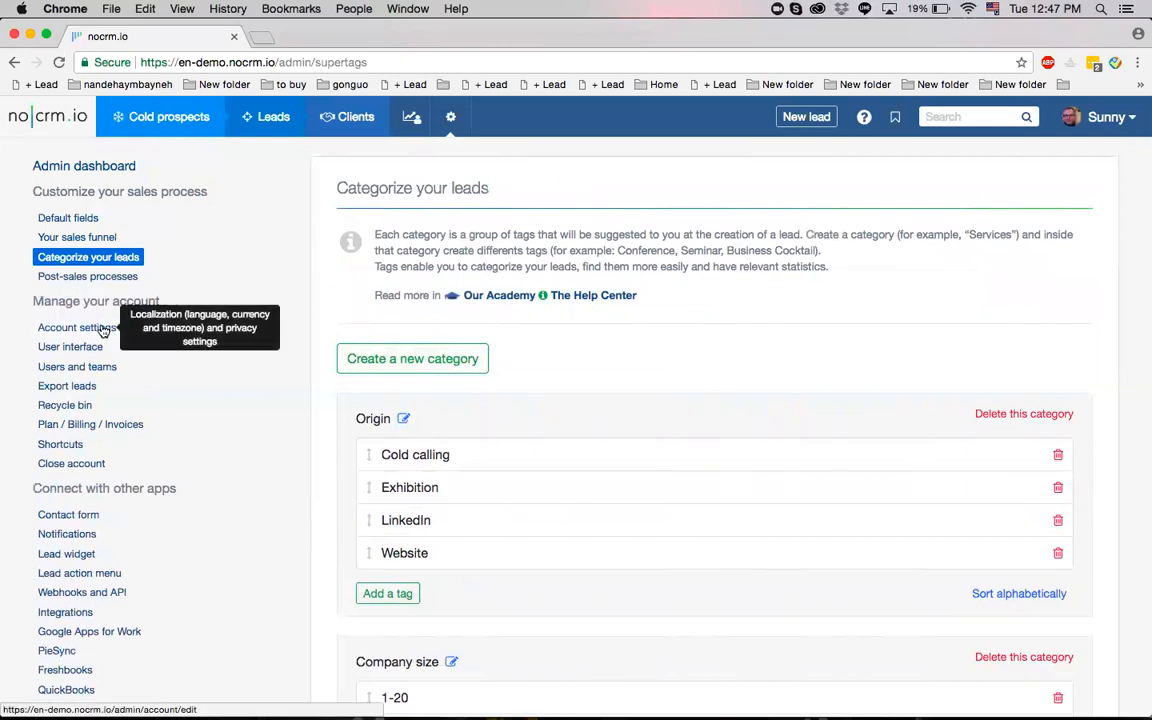
Review the language, currency and time zone options, keeping English, U.S. Dollar and Europe/Paris.
click(72, 327)
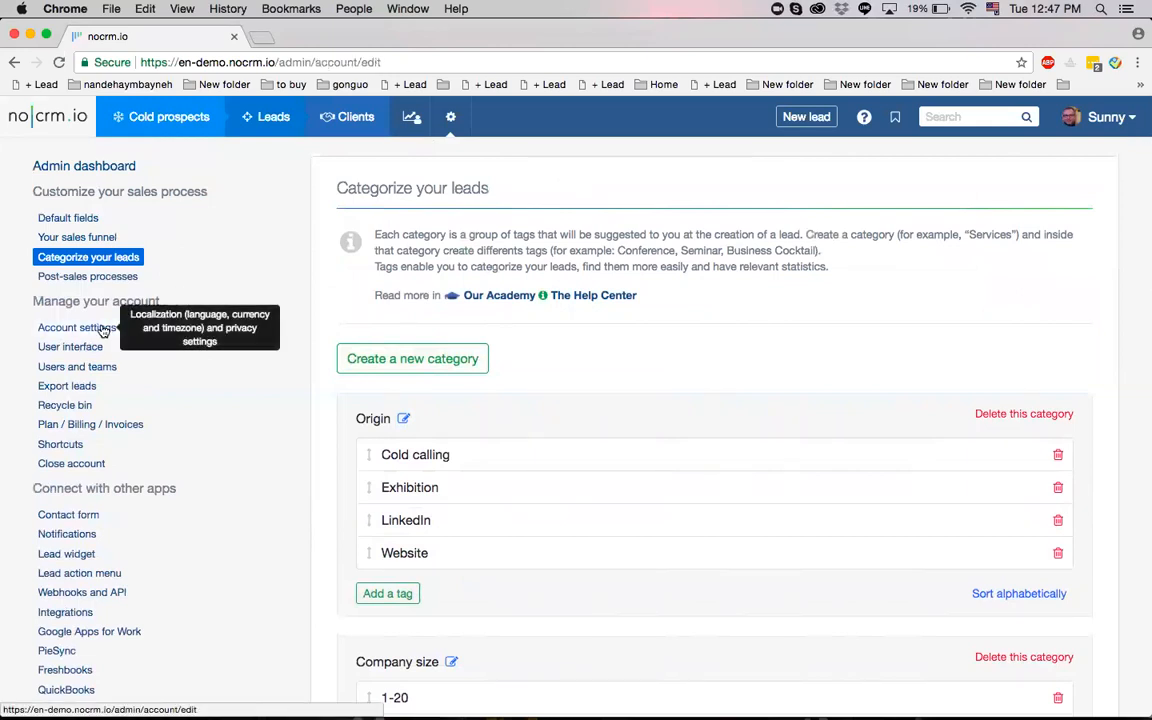
click(76, 327)
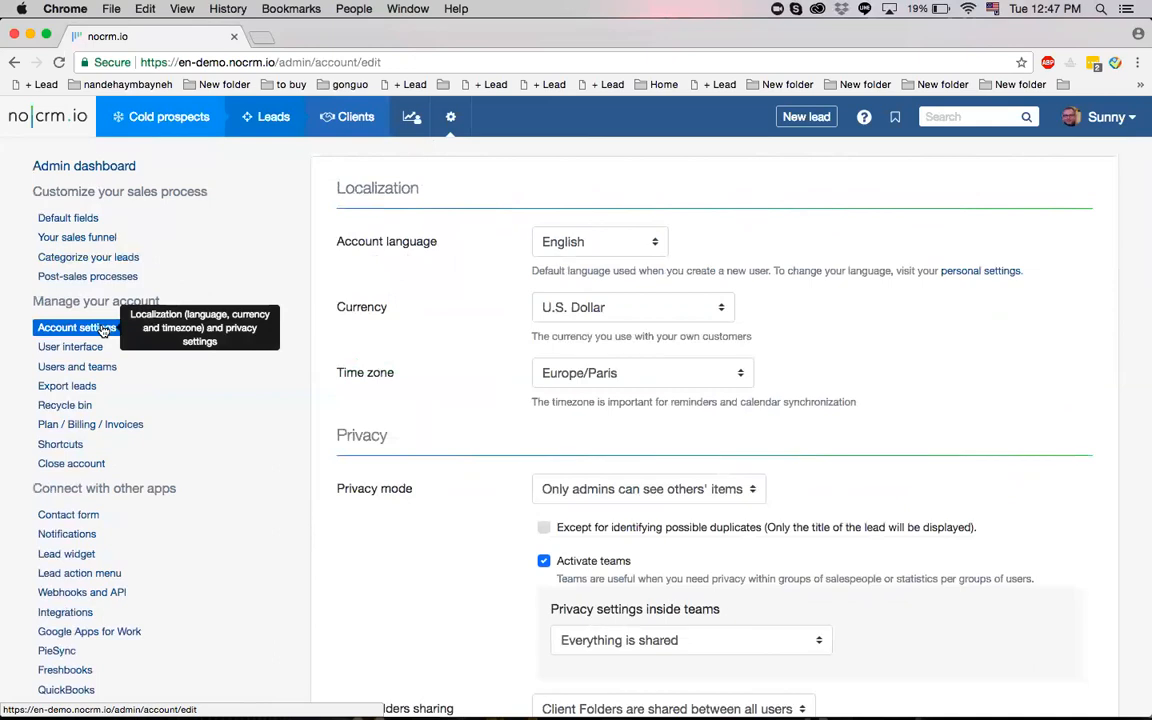
click(599, 241)
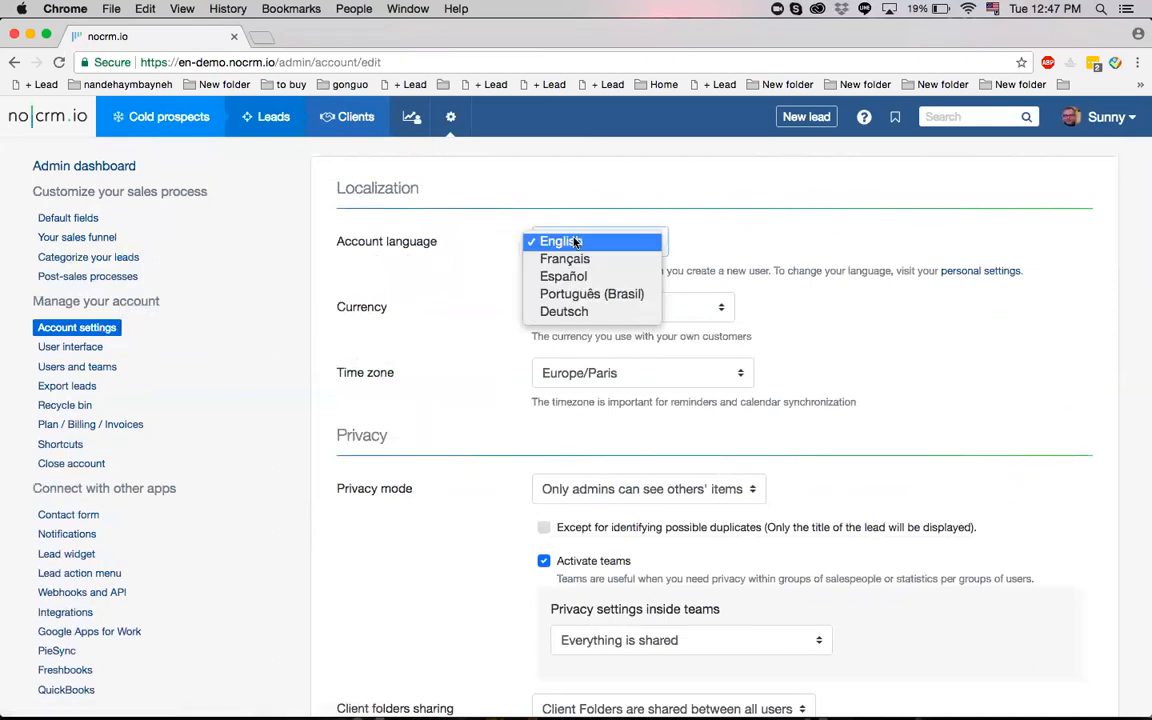
click(630, 307)
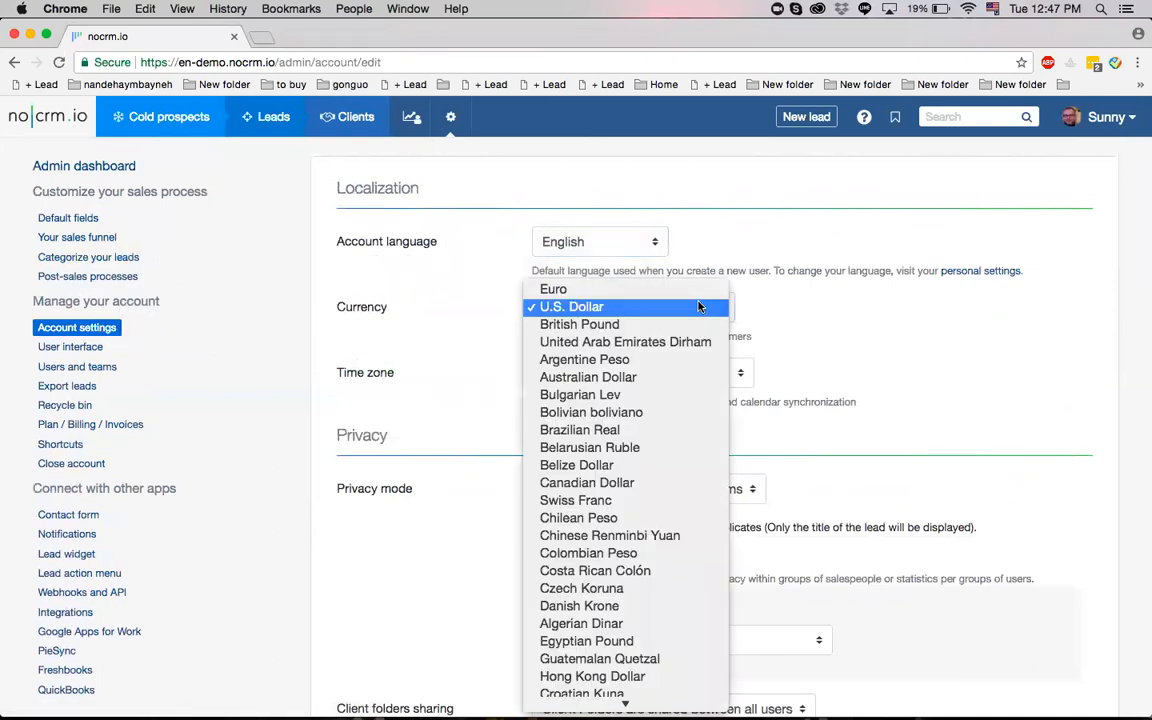
click(740, 372)
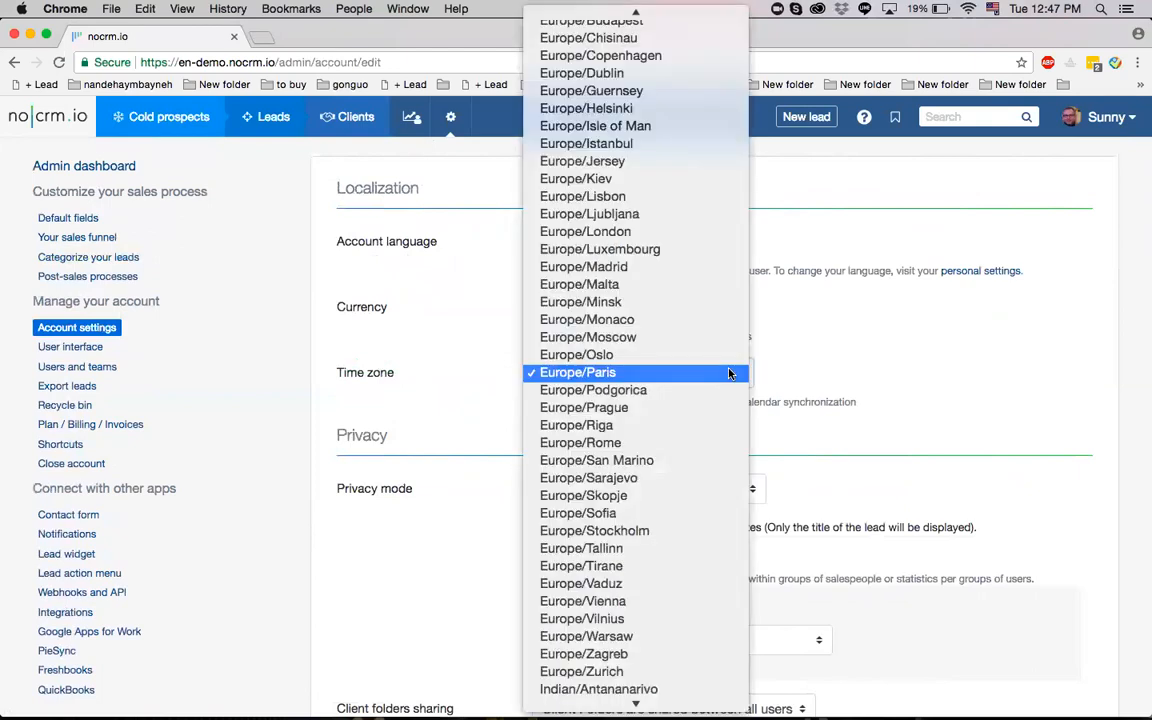
click(578, 372)
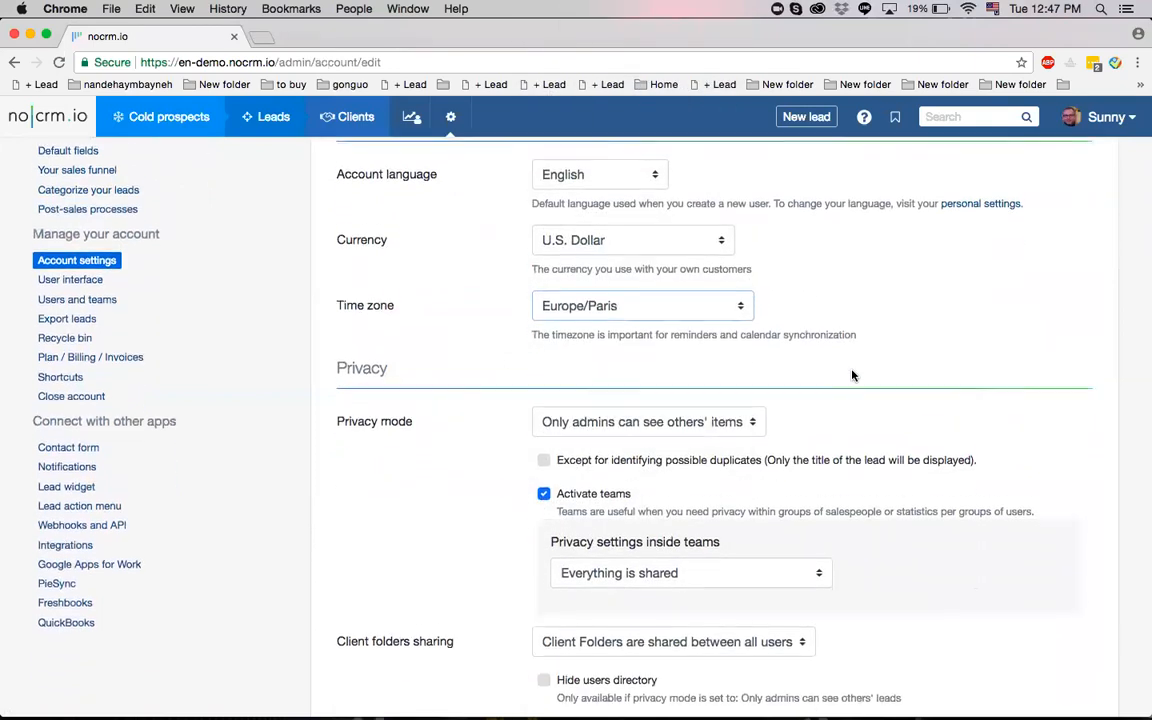
scroll(down, 3)
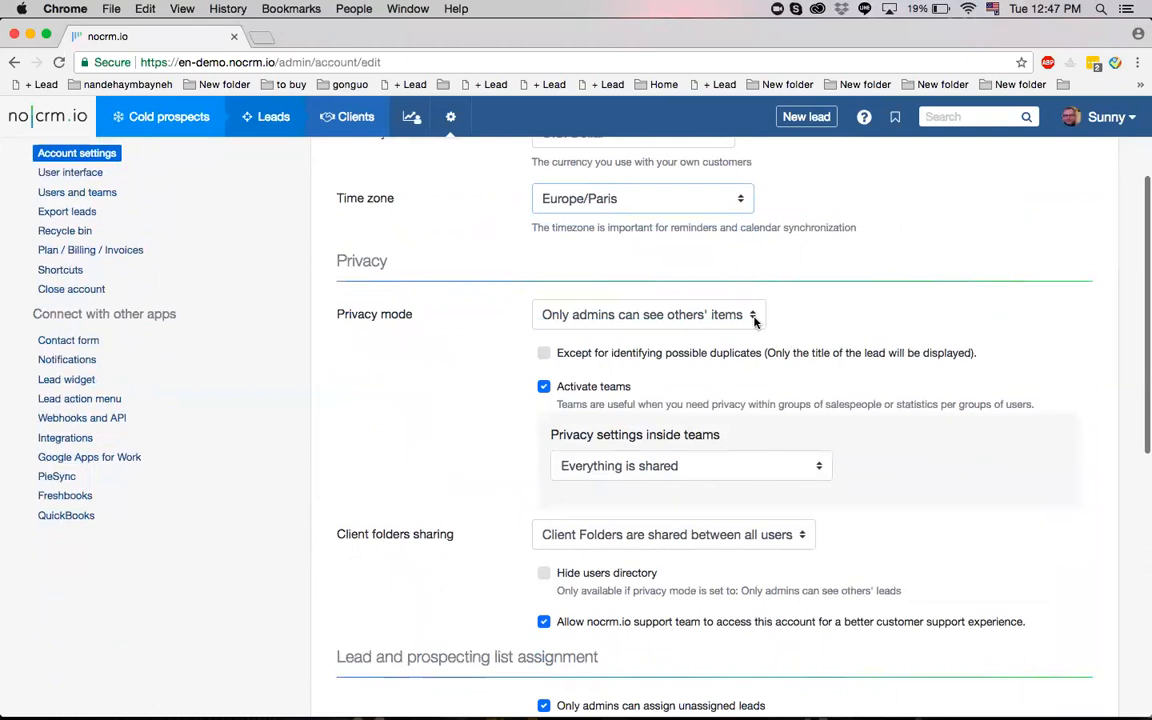
click(647, 314)
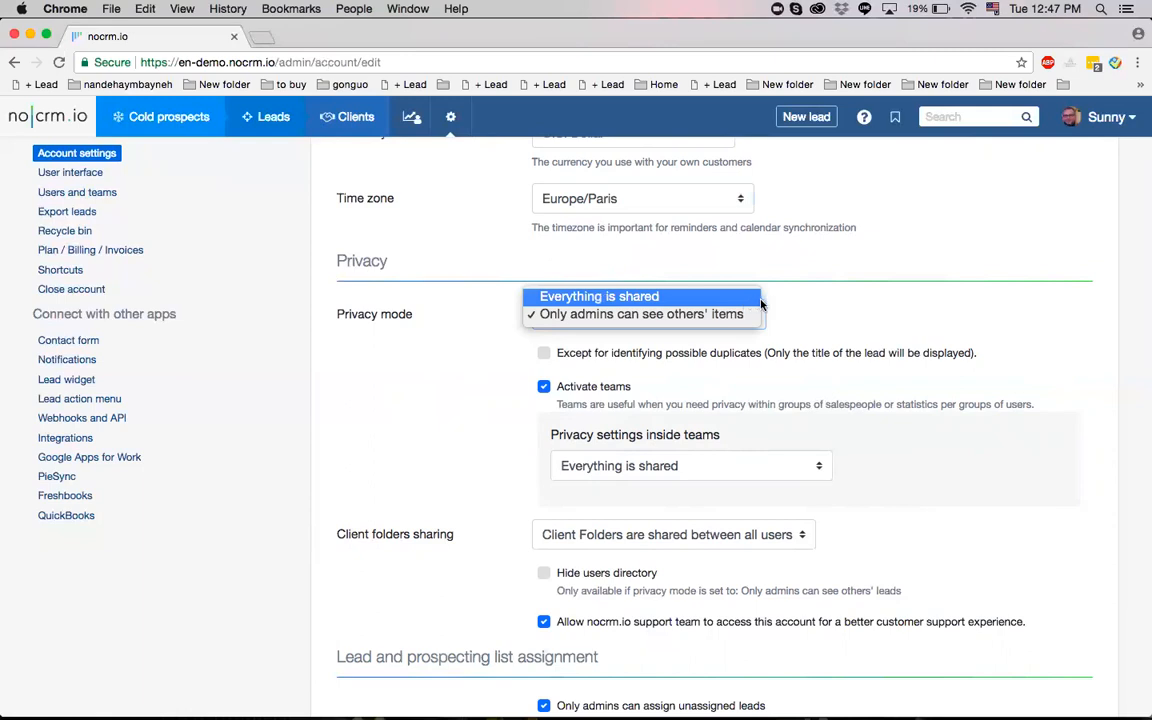
click(638, 314)
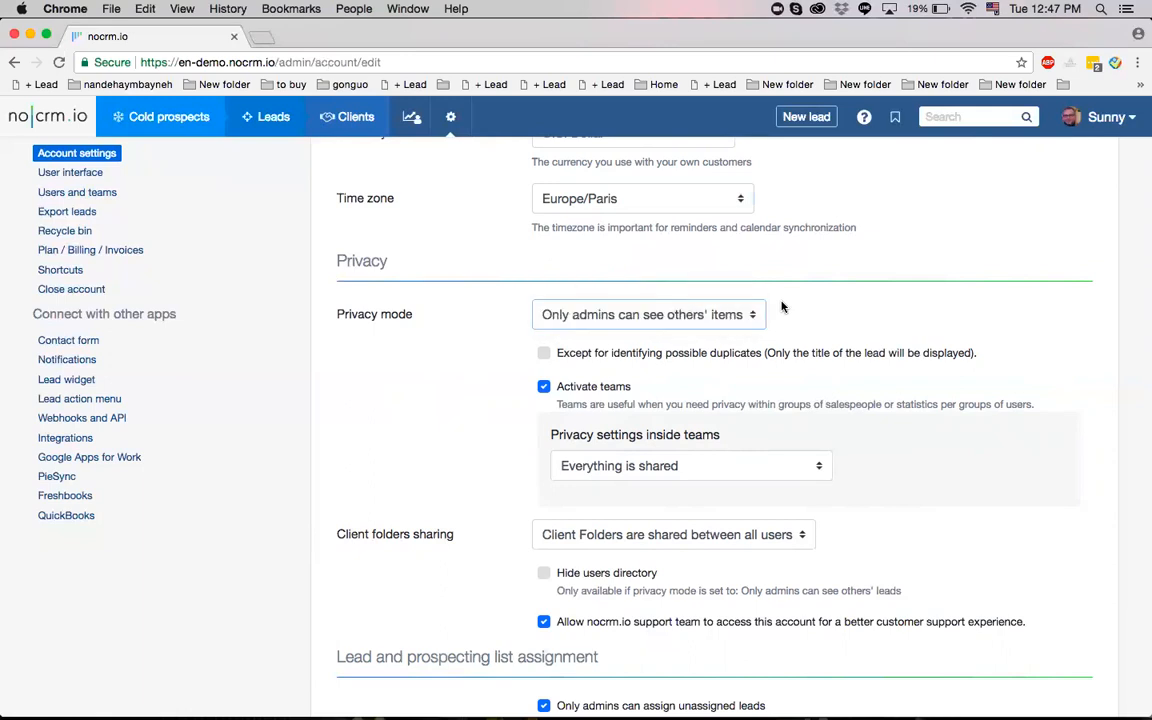
scroll(down, 3)
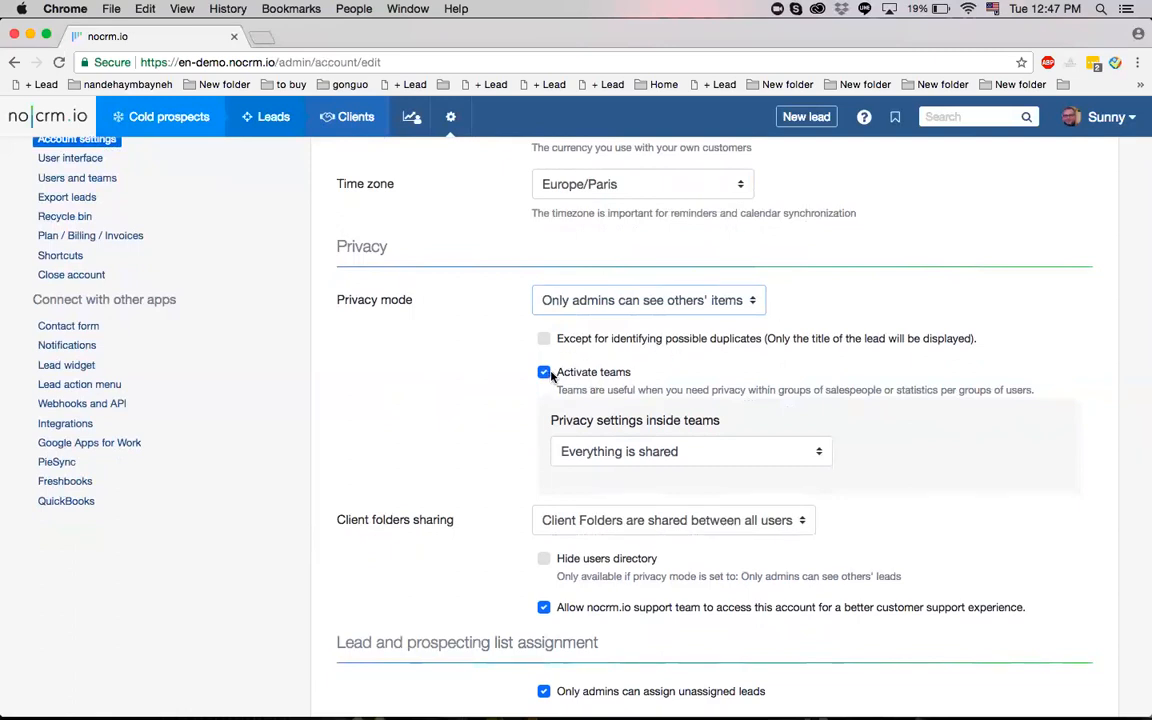
scroll(down, 3)
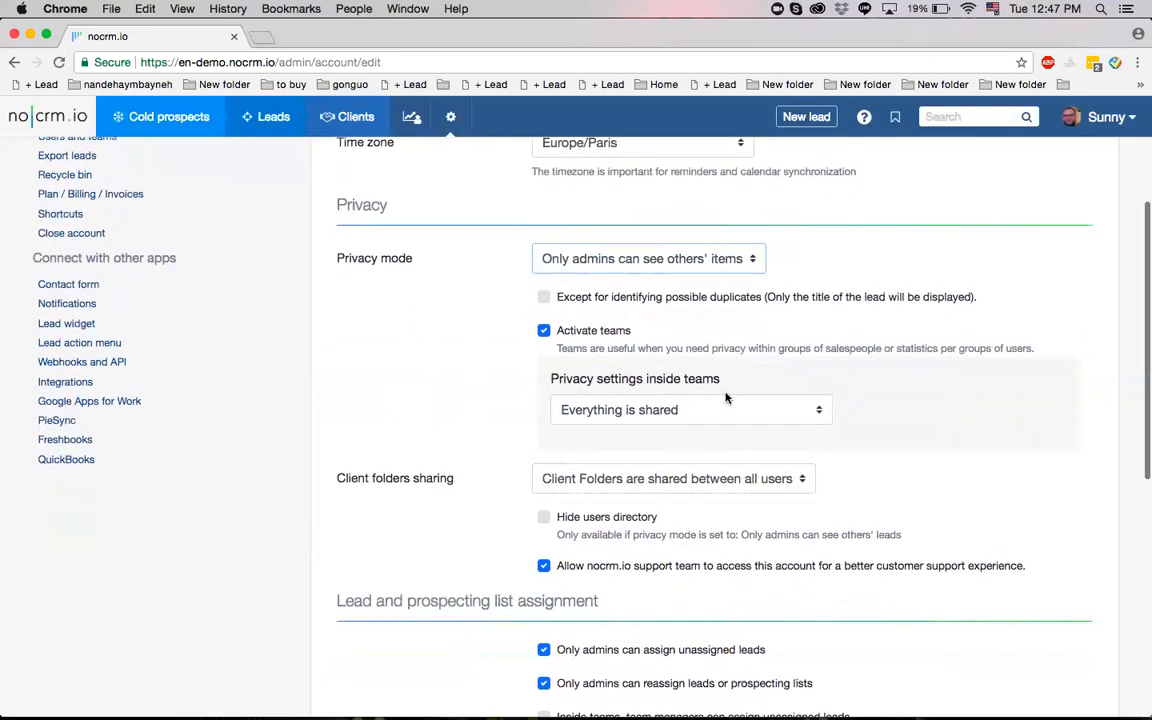
click(690, 409)
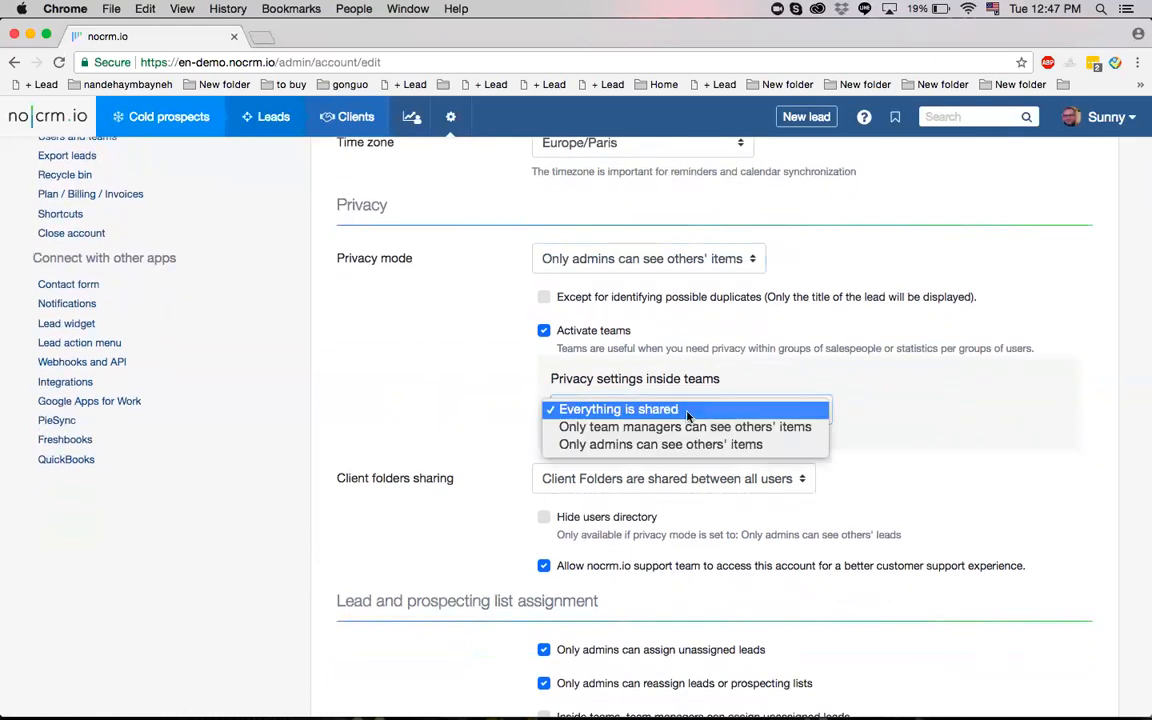
mouse_move(683, 426)
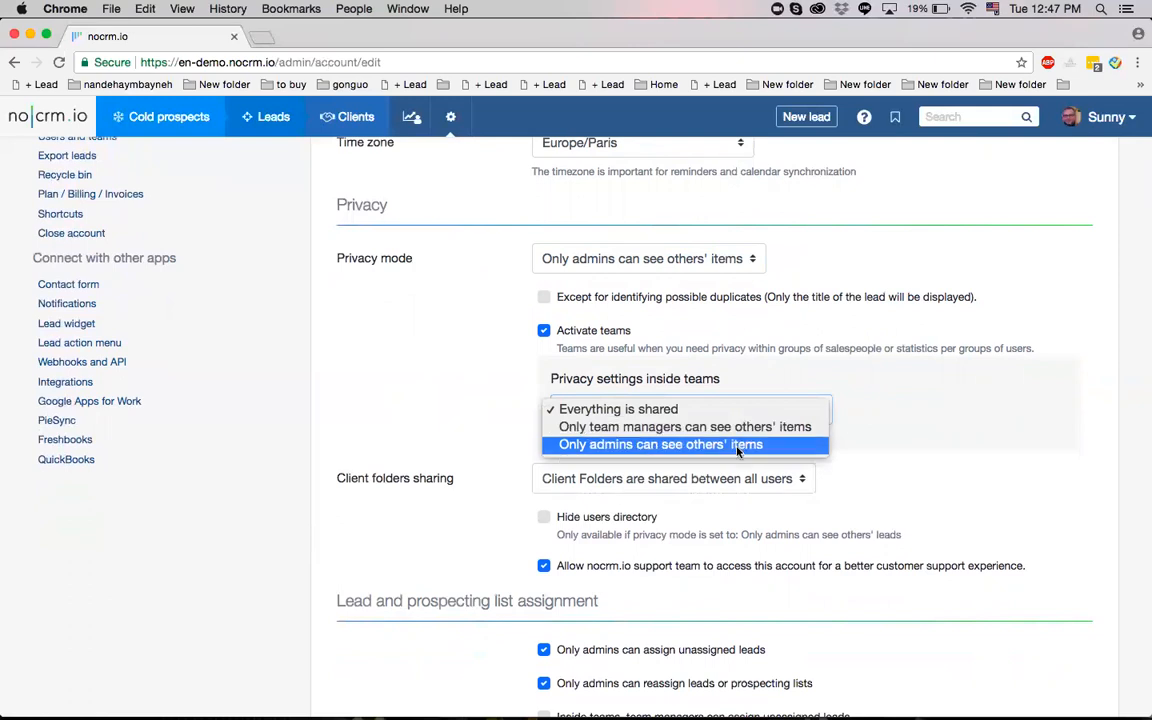
mouse_move(793, 449)
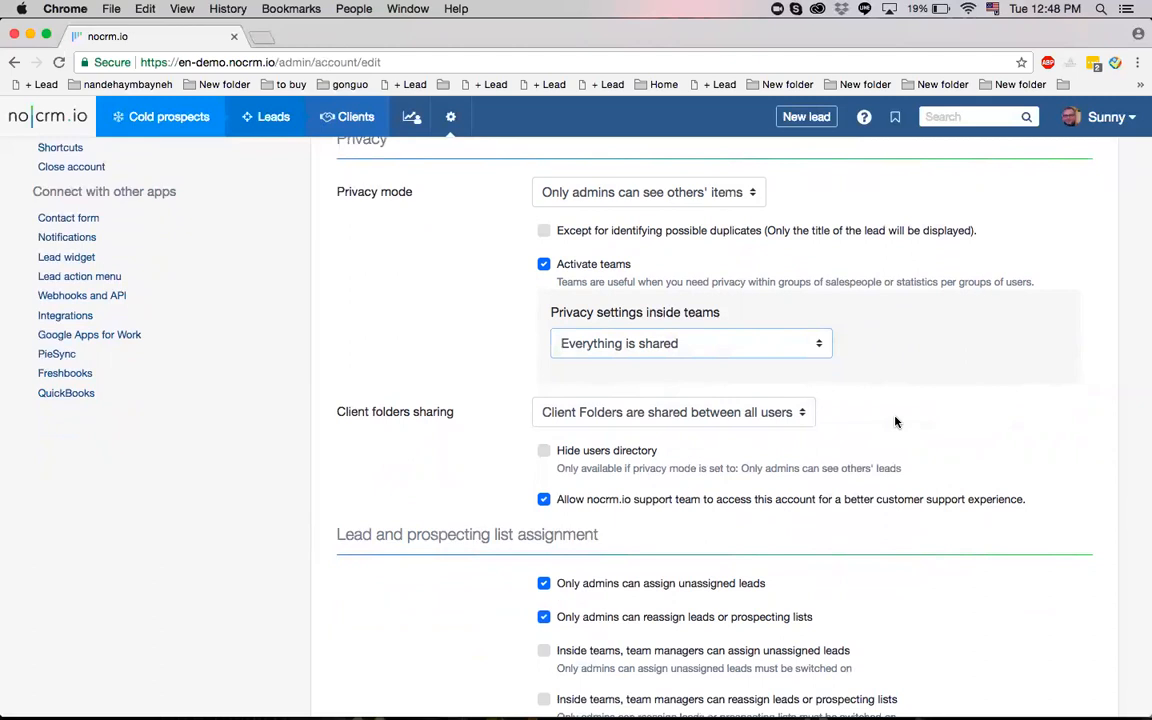
mouse_move(718, 427)
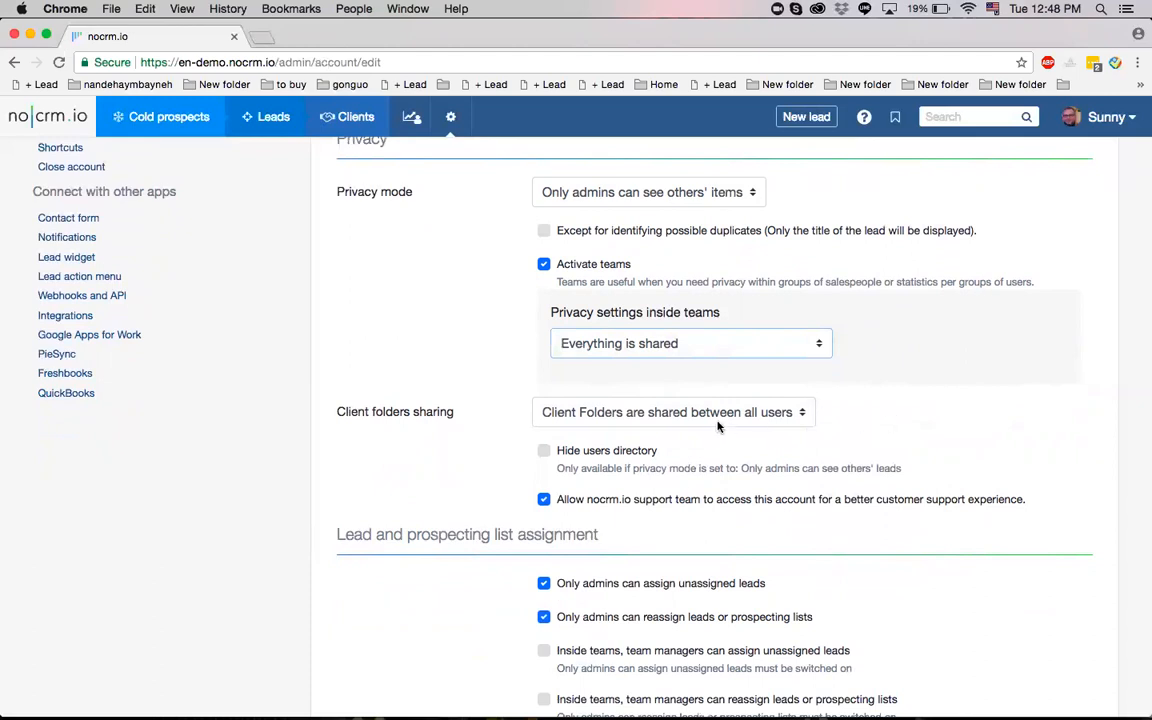
click(672, 412)
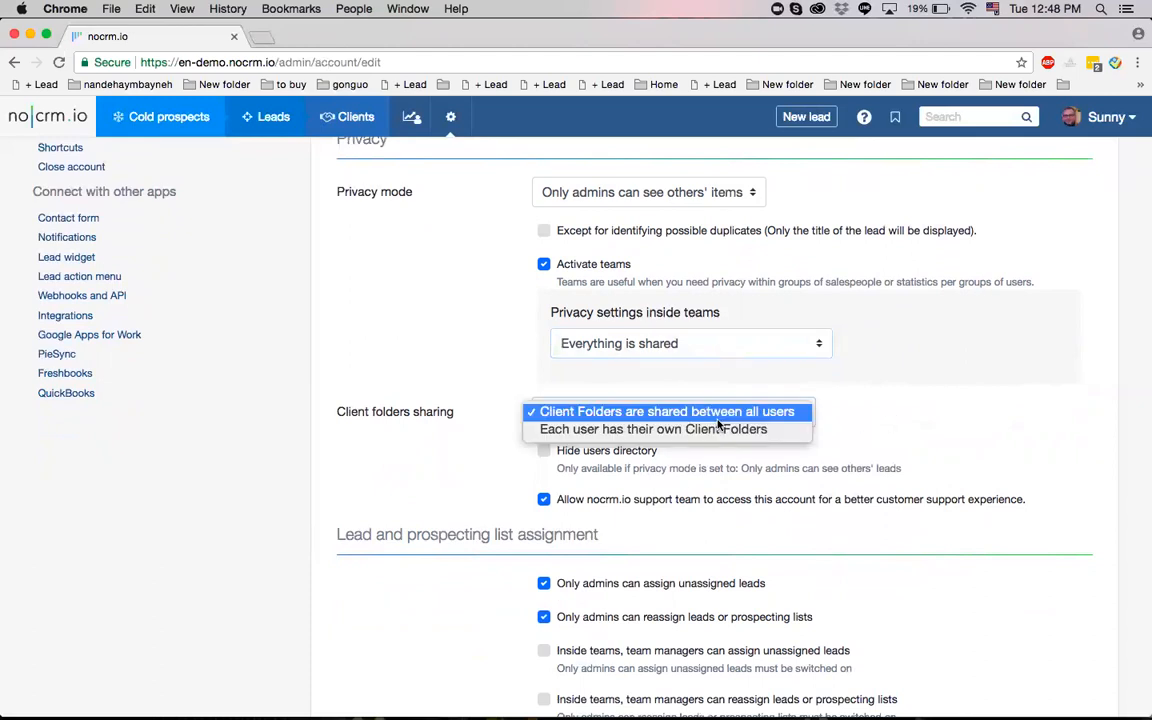
mouse_move(653, 429)
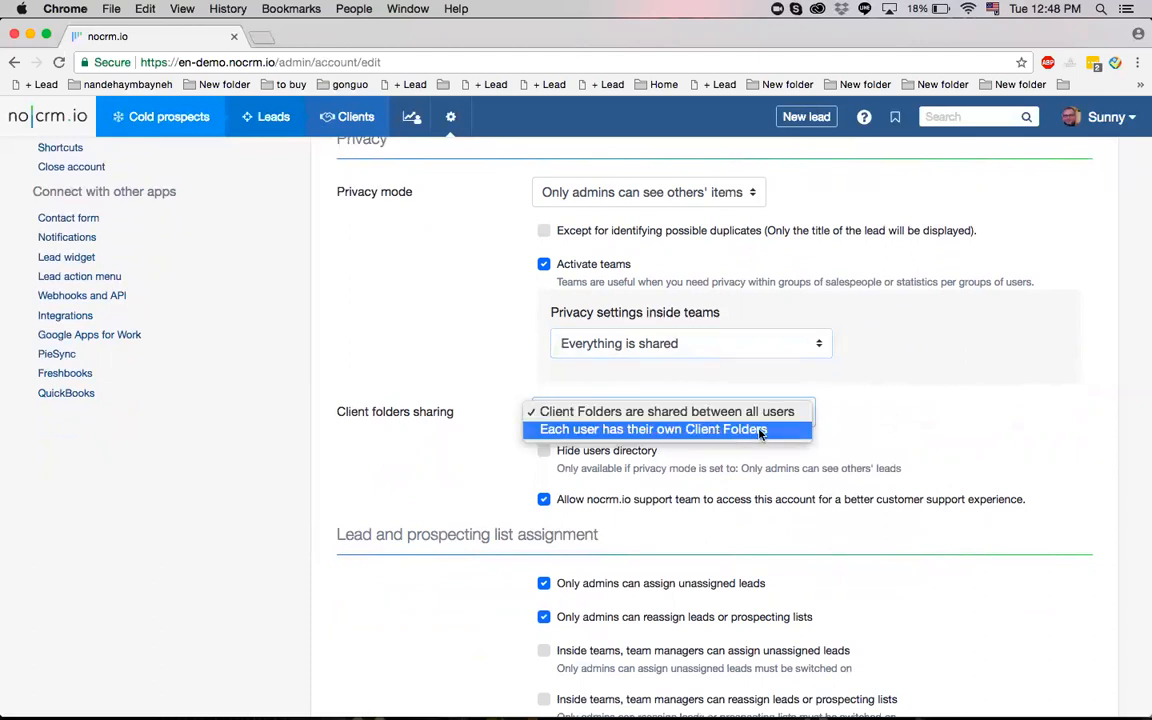
click(668, 411)
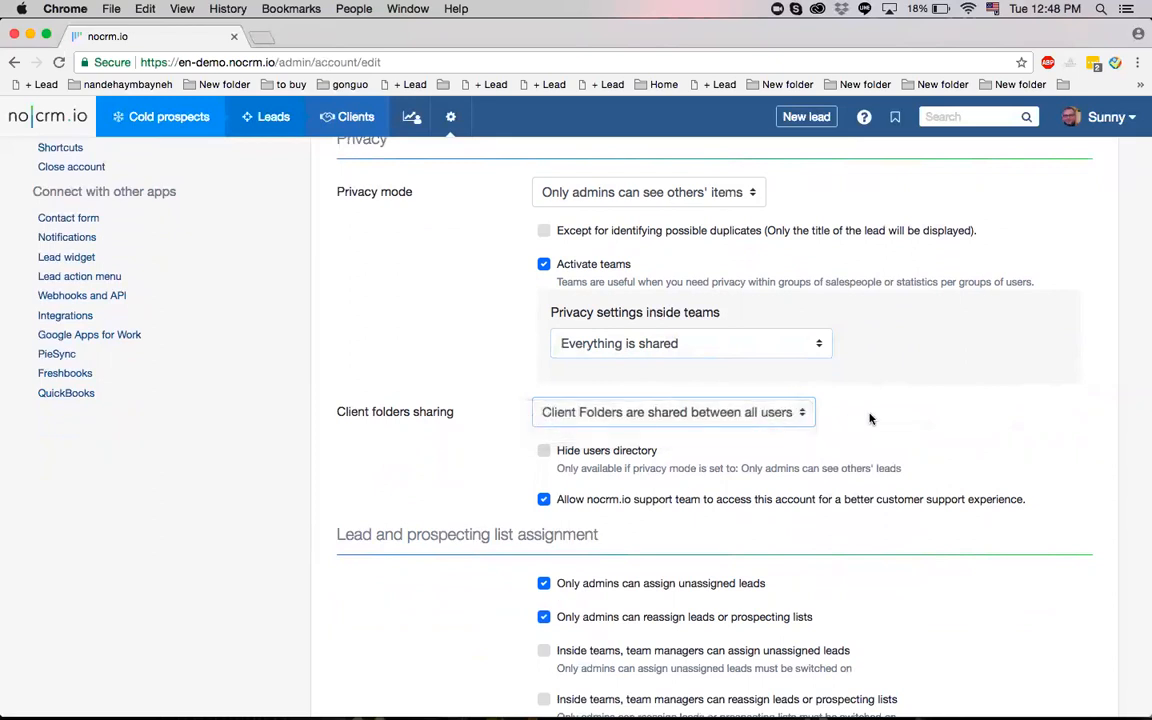
scroll(down, 3)
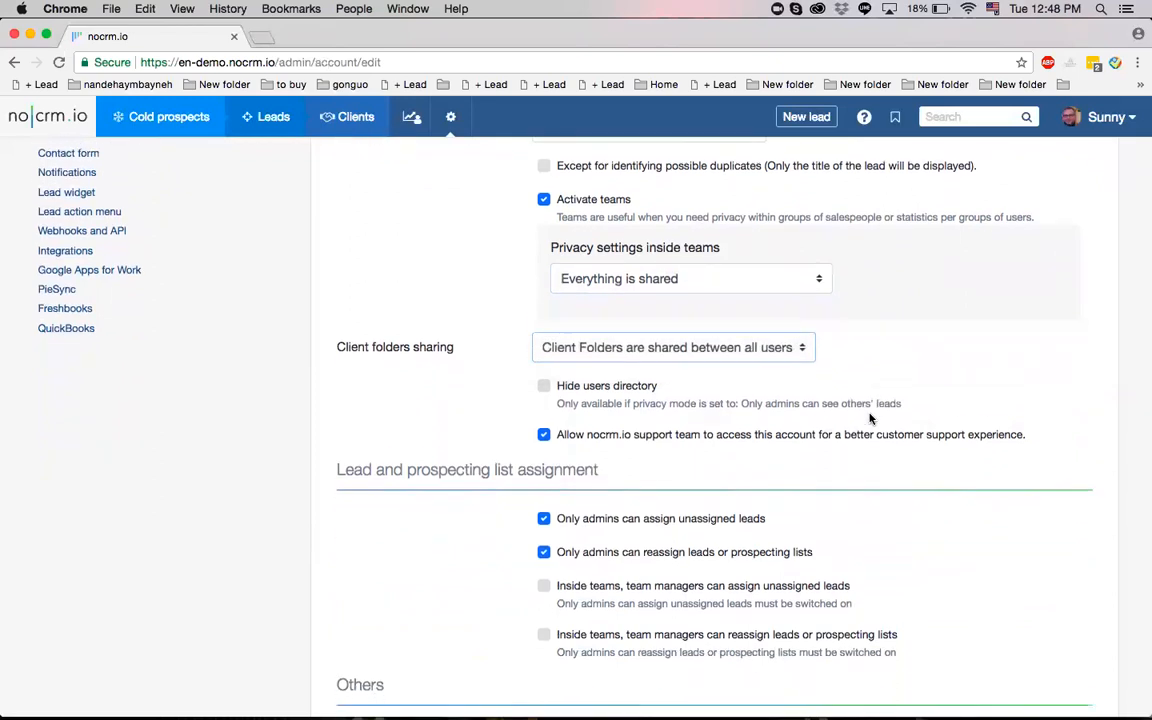
scroll(down, 3)
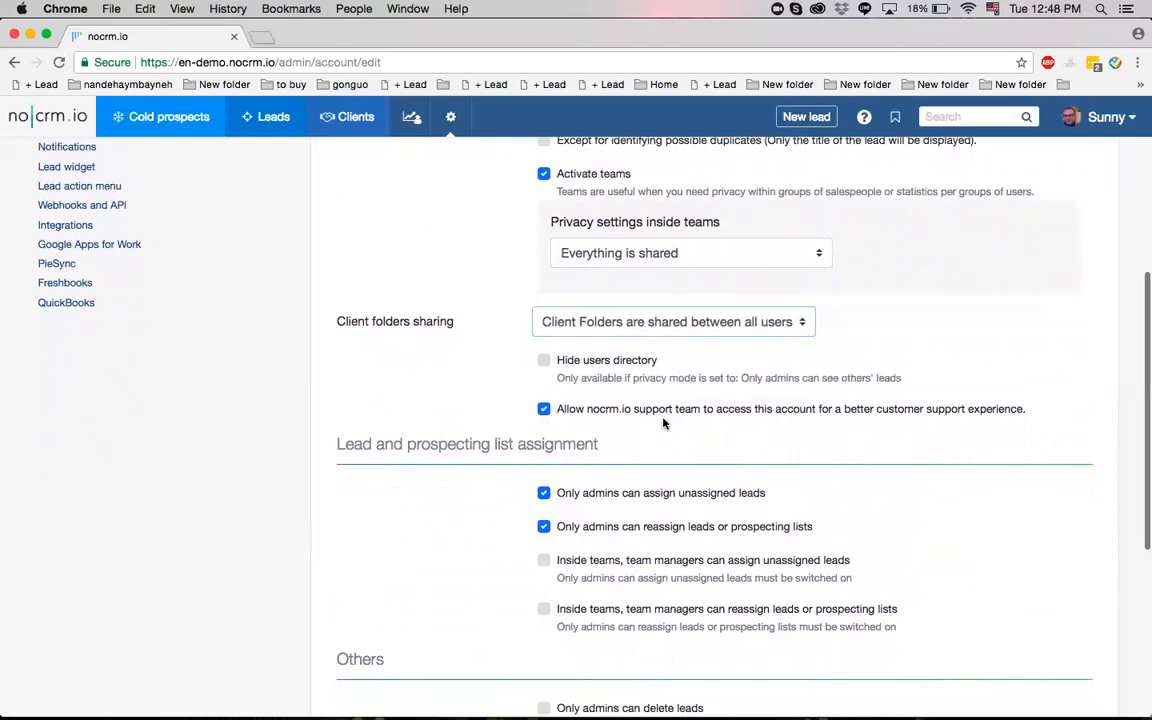
mouse_move(727, 426)
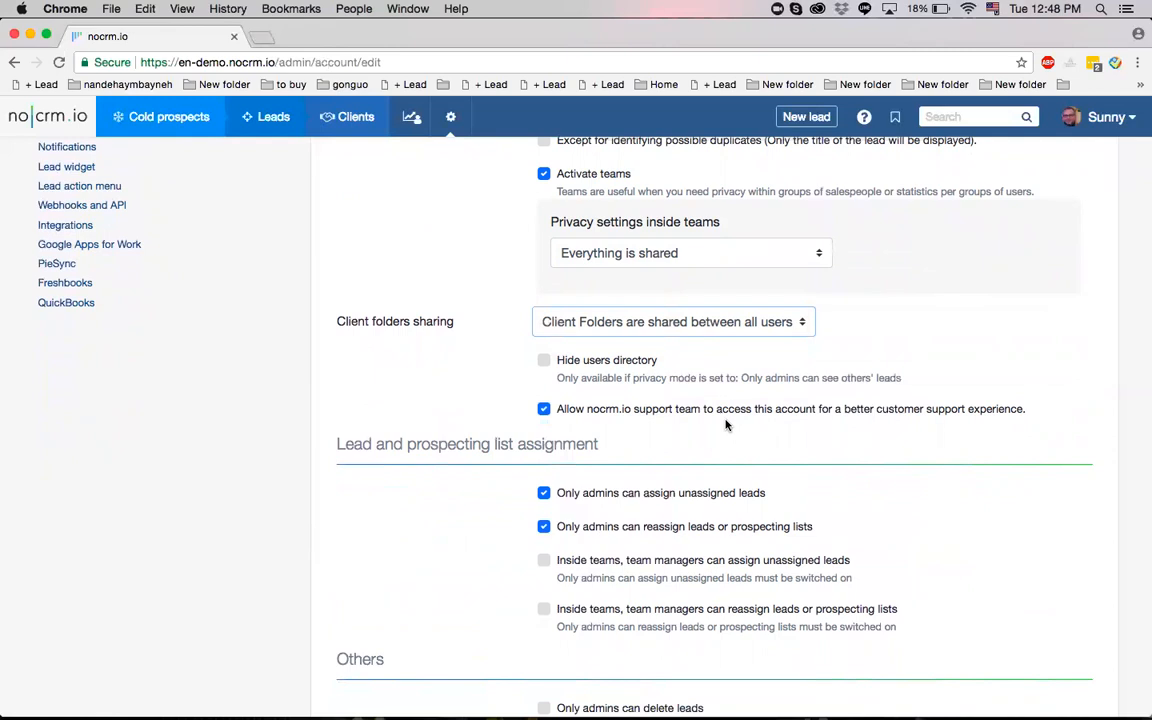
scroll(down, 3)
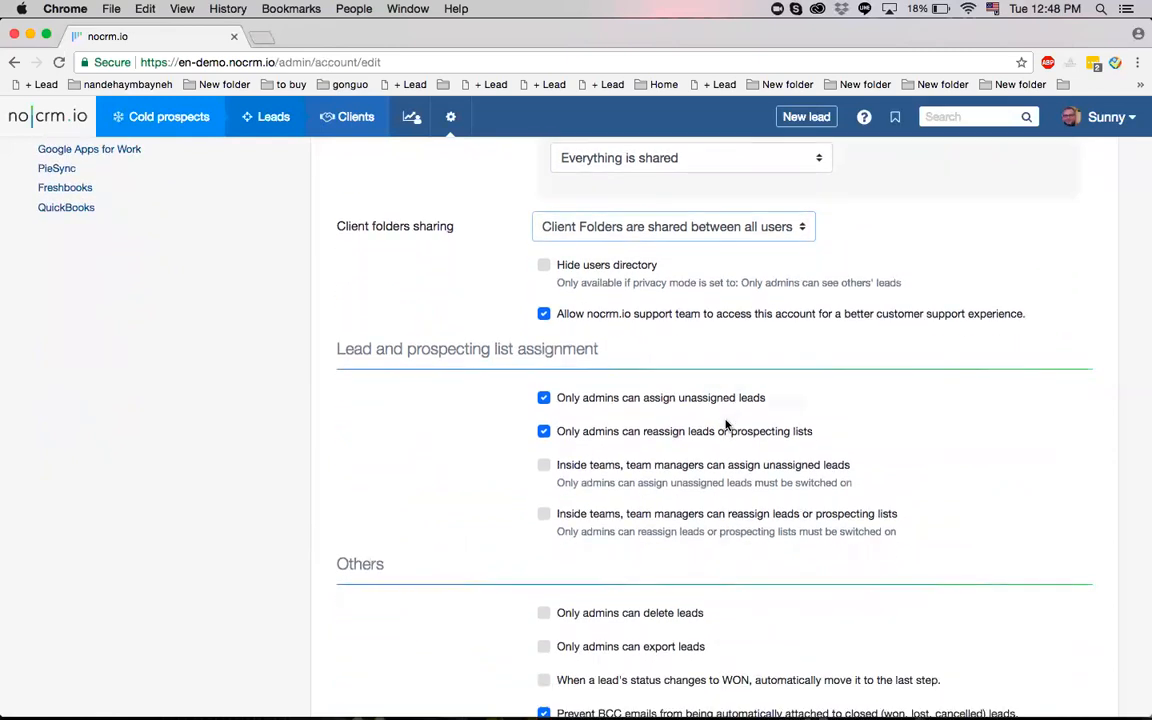
scroll(down, 3)
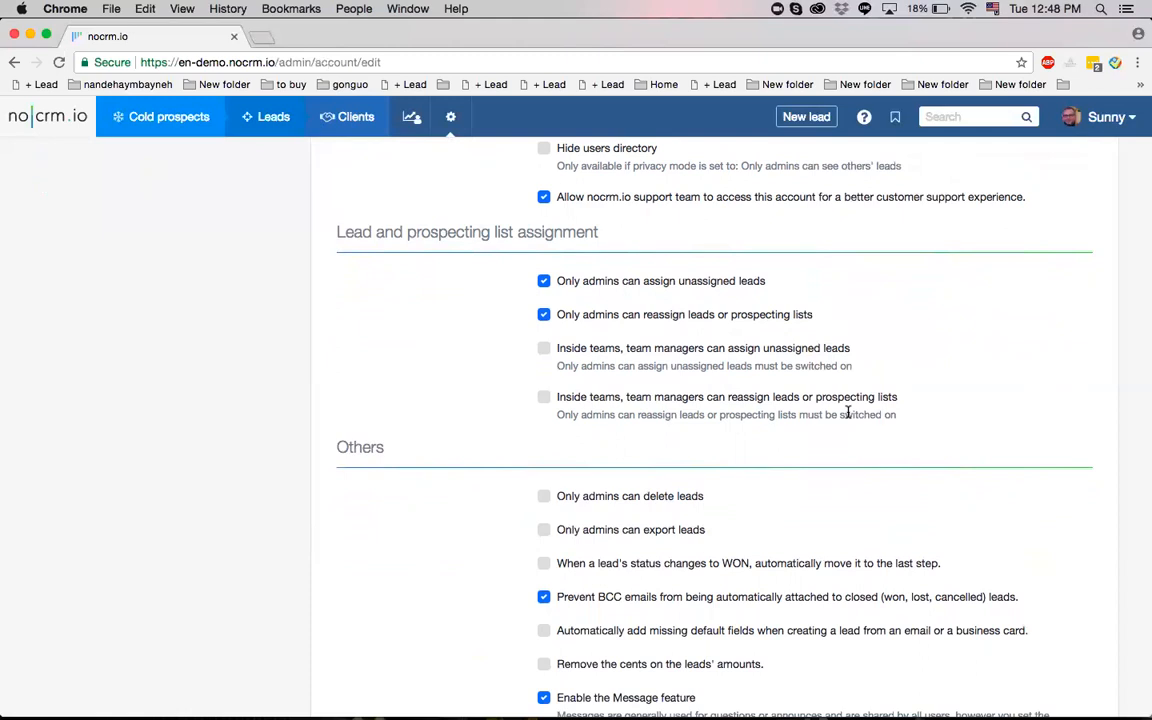
scroll(down, 3)
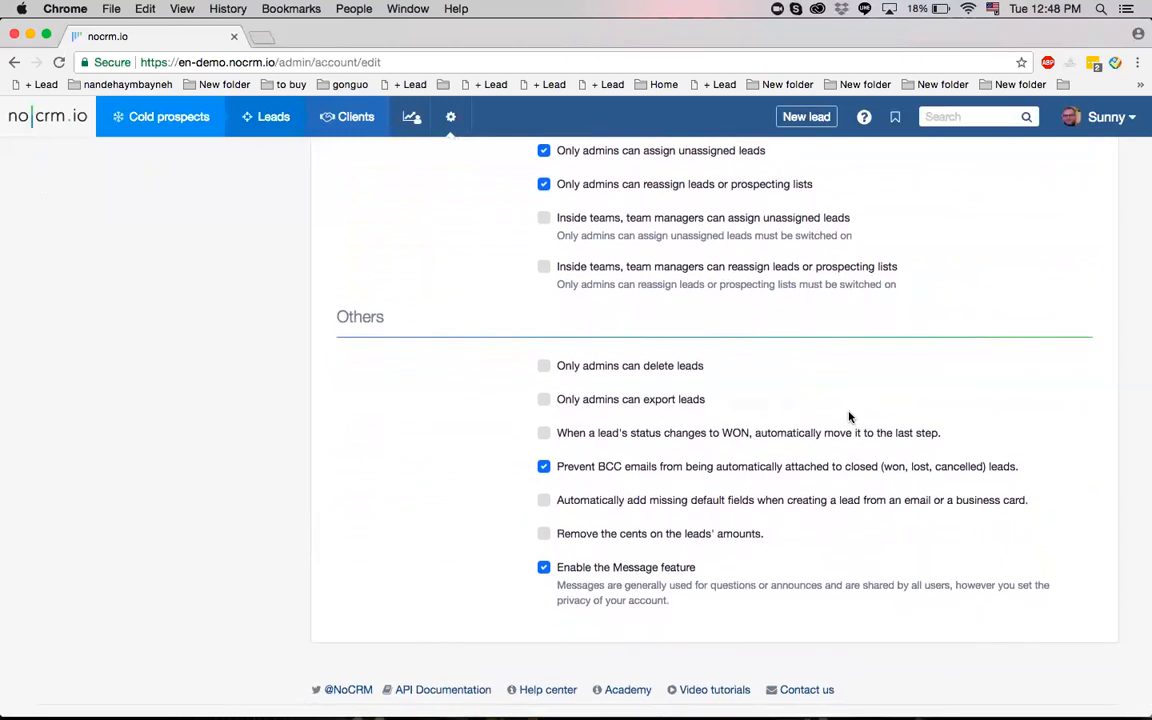
mouse_move(946, 335)
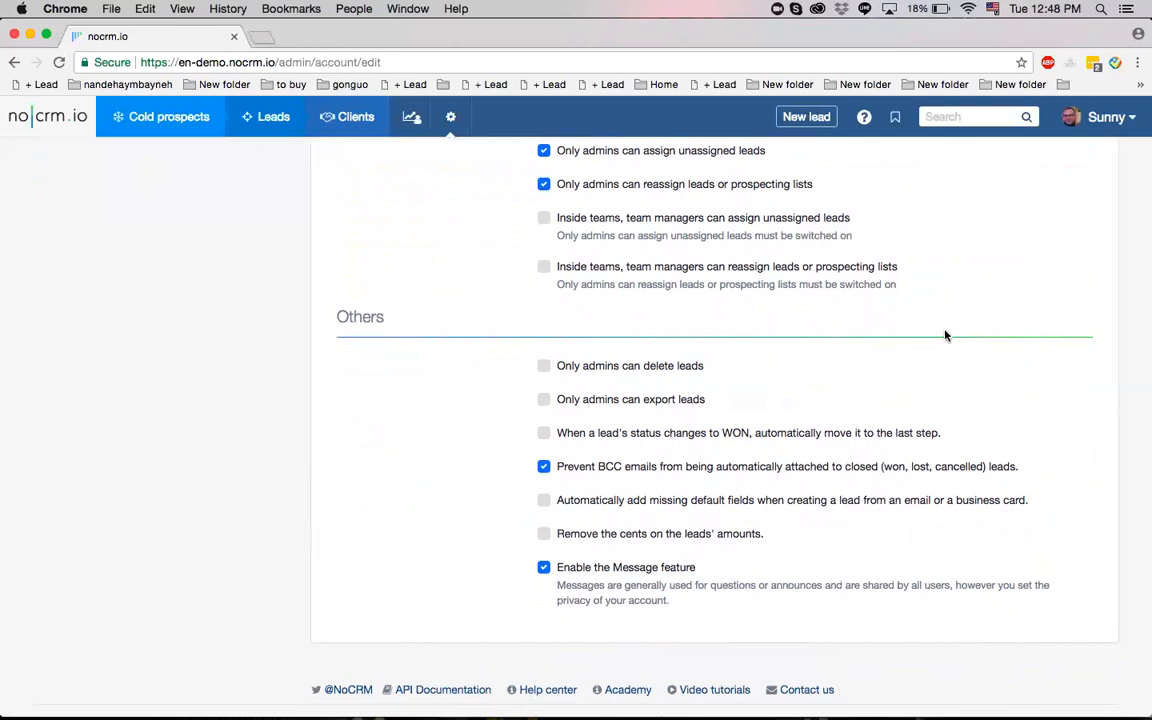
mouse_move(1052, 144)
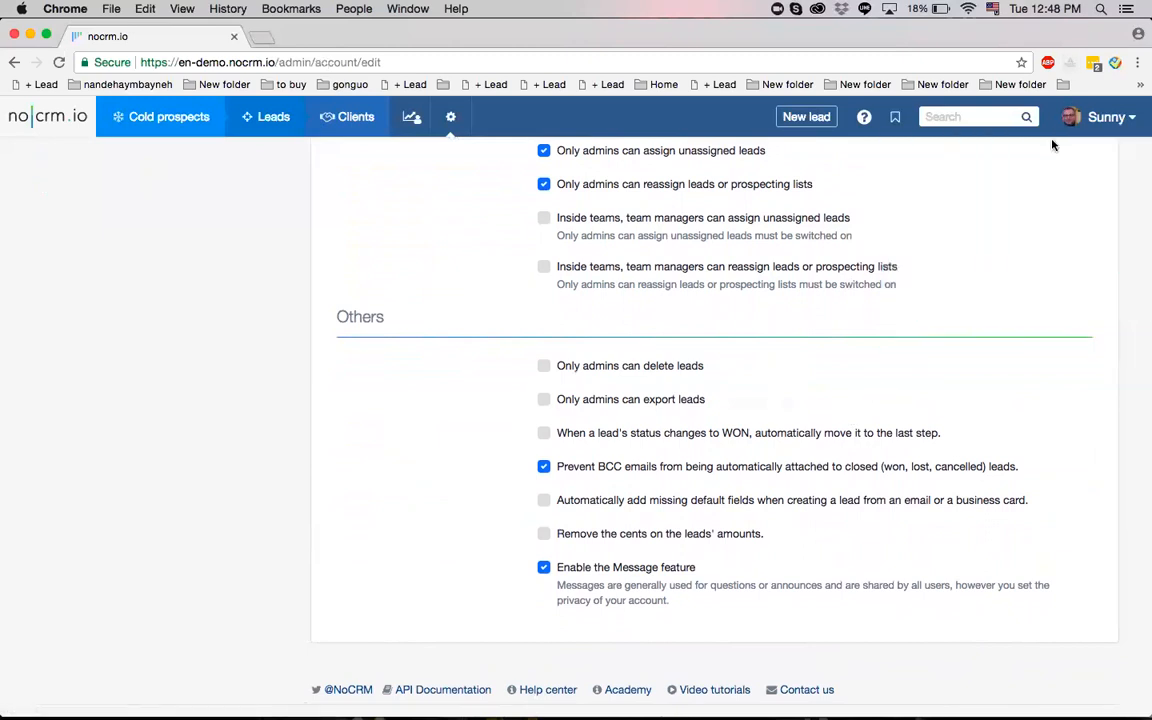